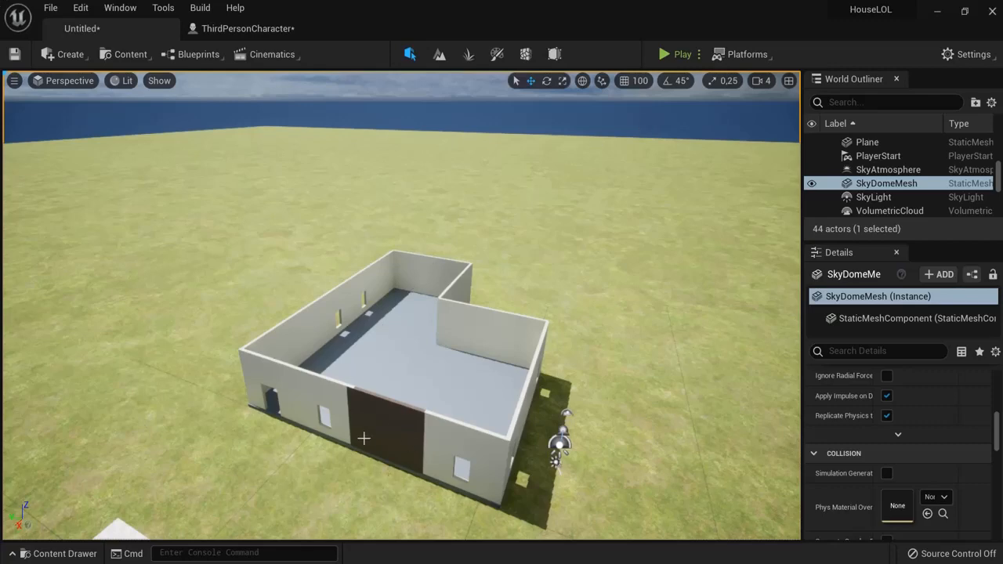
{"action": "mouse_move", "coordinate": [273, 398]}
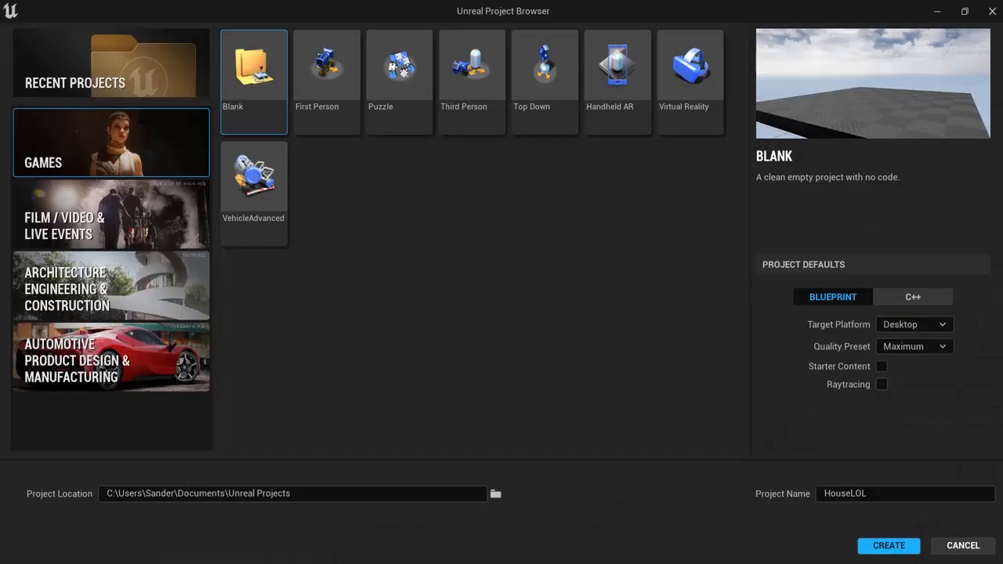
- Browse the project templates and settle on the Third Person game template
{"action": "left_click", "coordinate": [109, 289]}
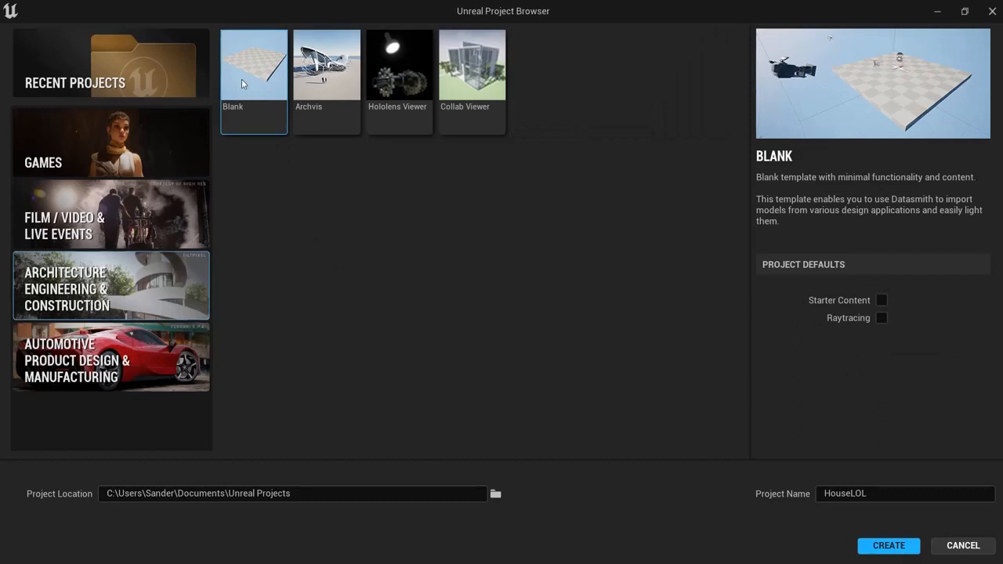
{"action": "mouse_move", "coordinate": [638, 188]}
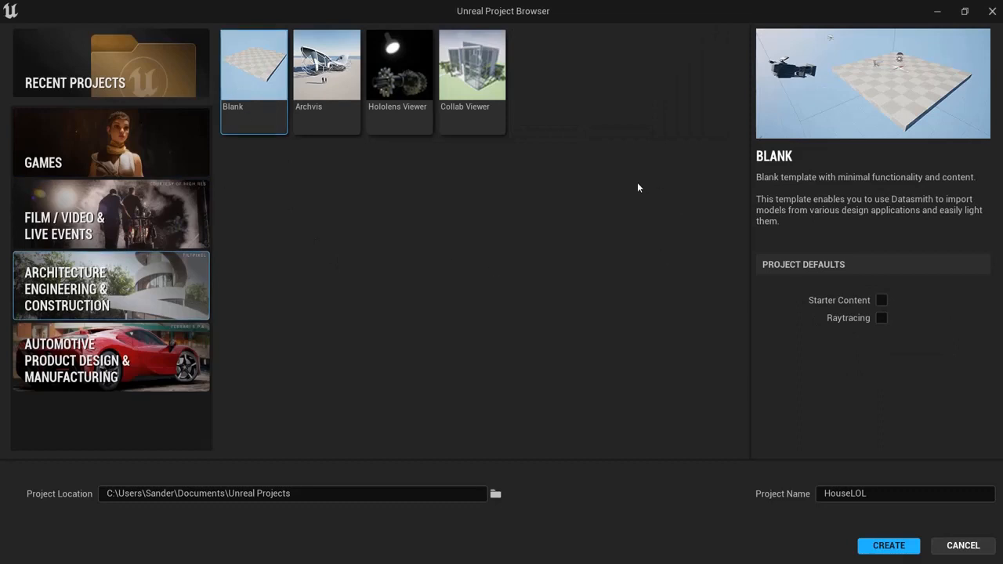
{"action": "mouse_move", "coordinate": [798, 199]}
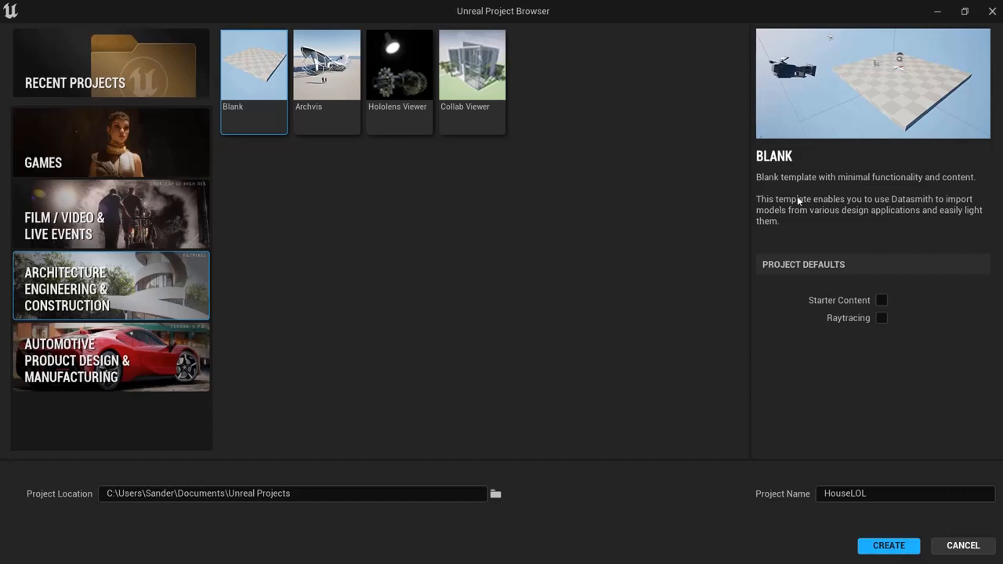
{"action": "mouse_move", "coordinate": [813, 58]}
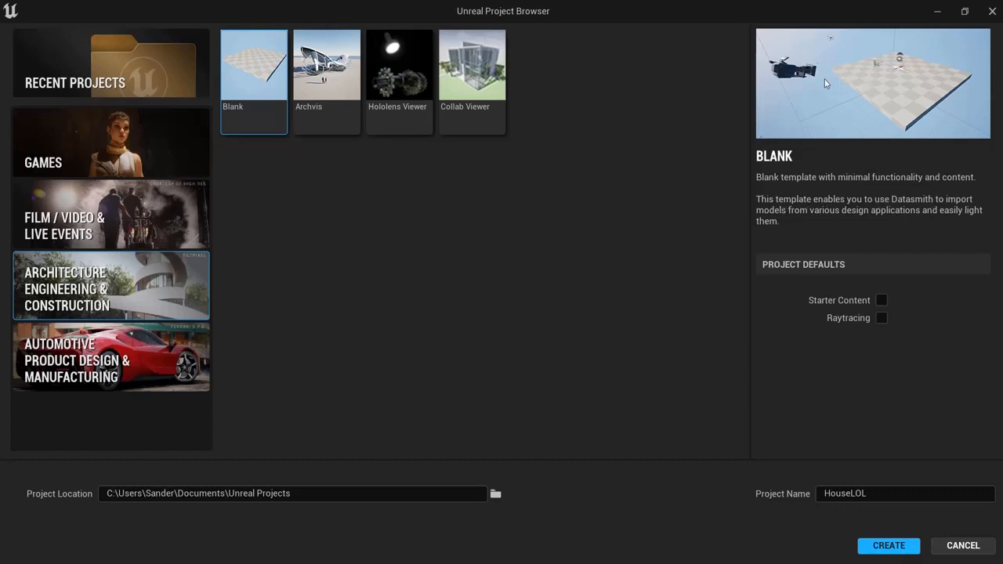
{"action": "left_click", "coordinate": [110, 141]}
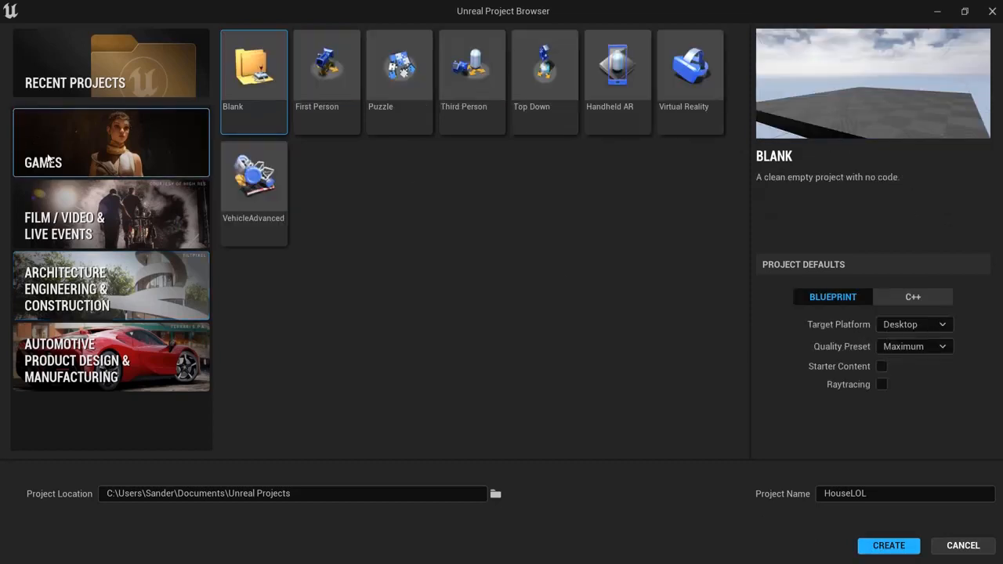
{"action": "mouse_move", "coordinate": [662, 75]}
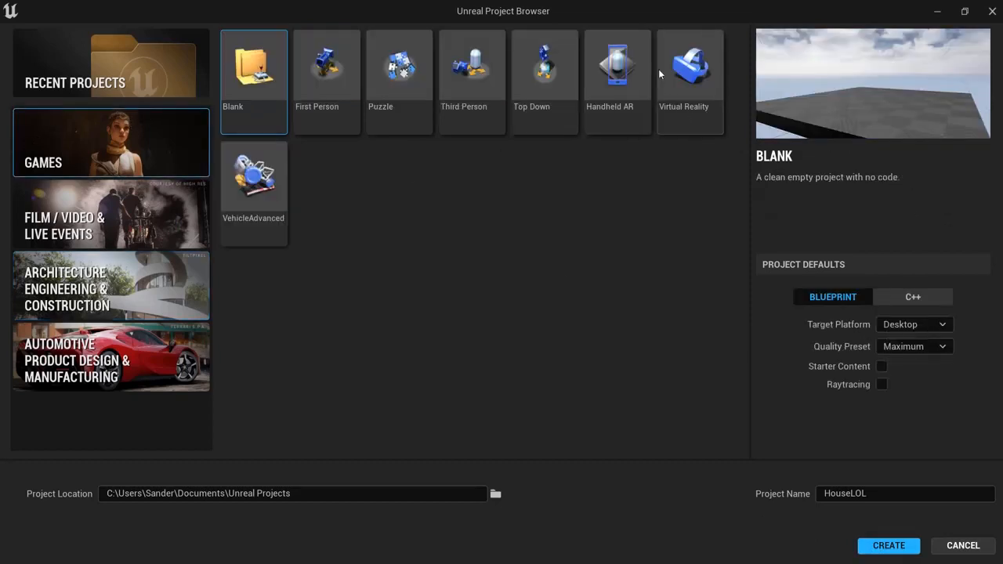
{"action": "left_click", "coordinate": [472, 76]}
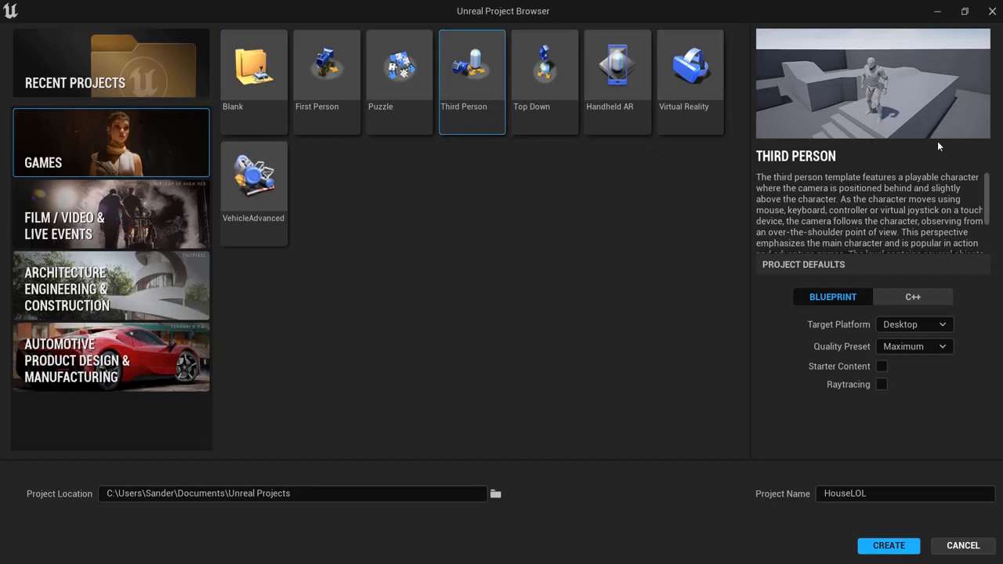
{"action": "mouse_move", "coordinate": [865, 78]}
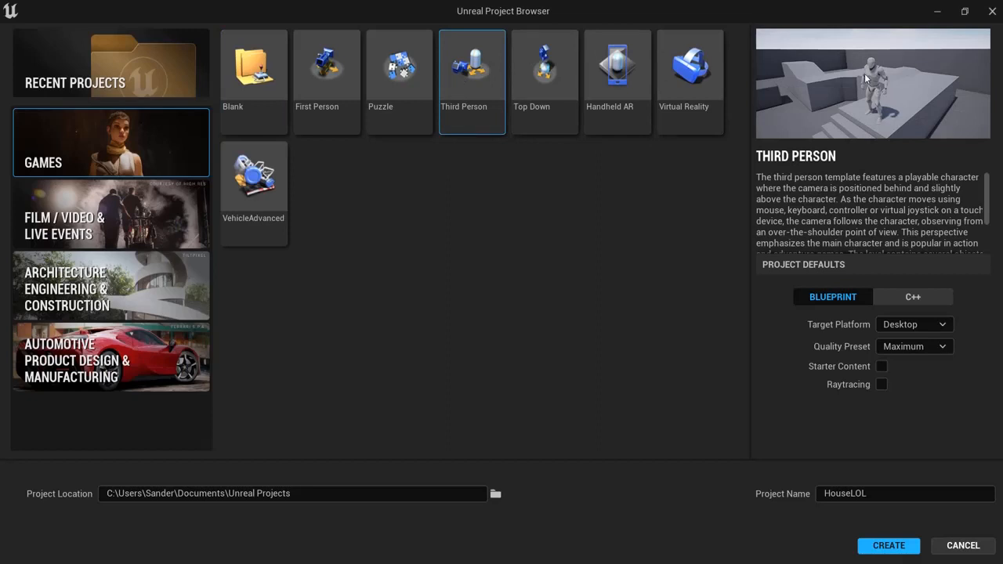
{"action": "left_click", "coordinate": [109, 289]}
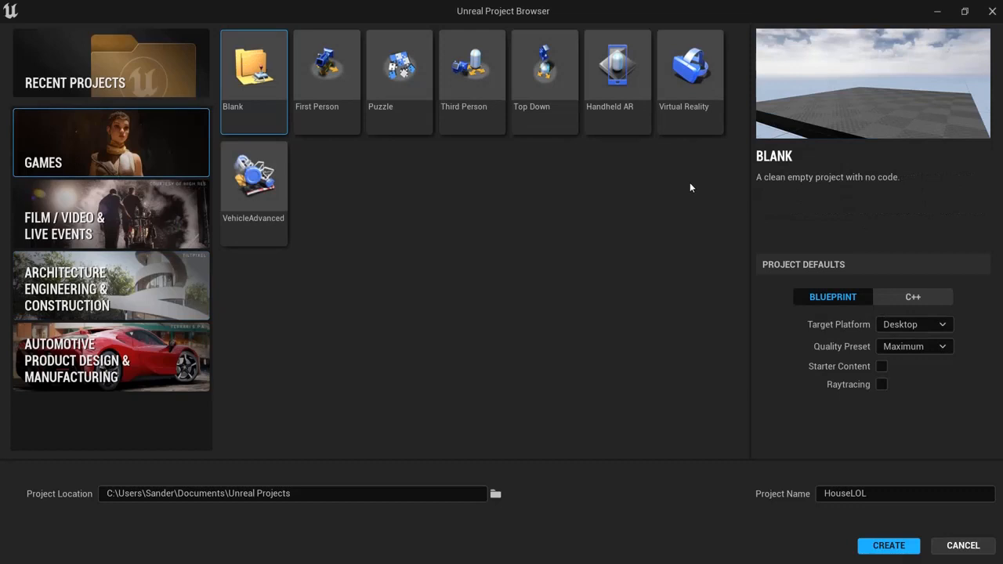
{"action": "left_click", "coordinate": [326, 71]}
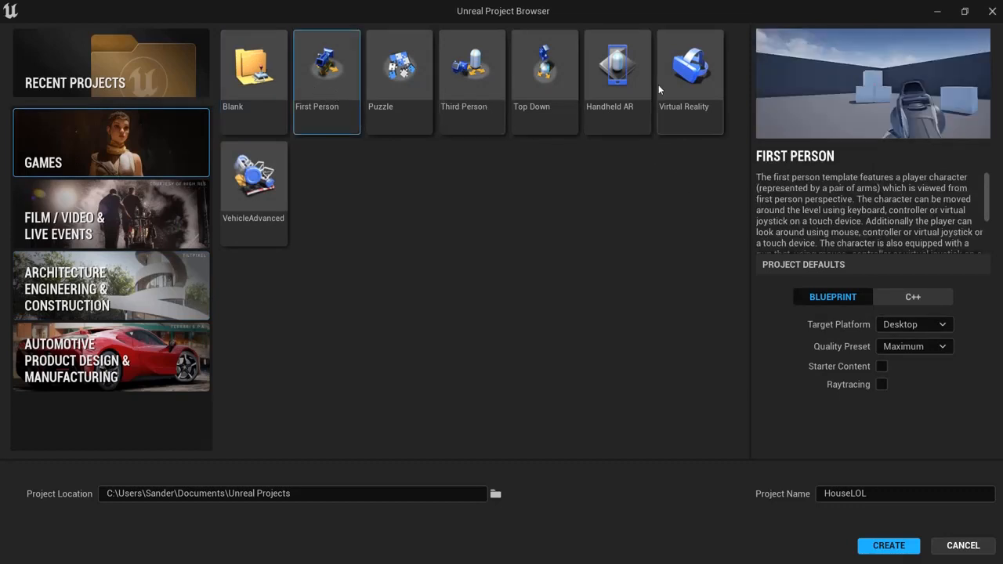
{"action": "left_click", "coordinate": [472, 66]}
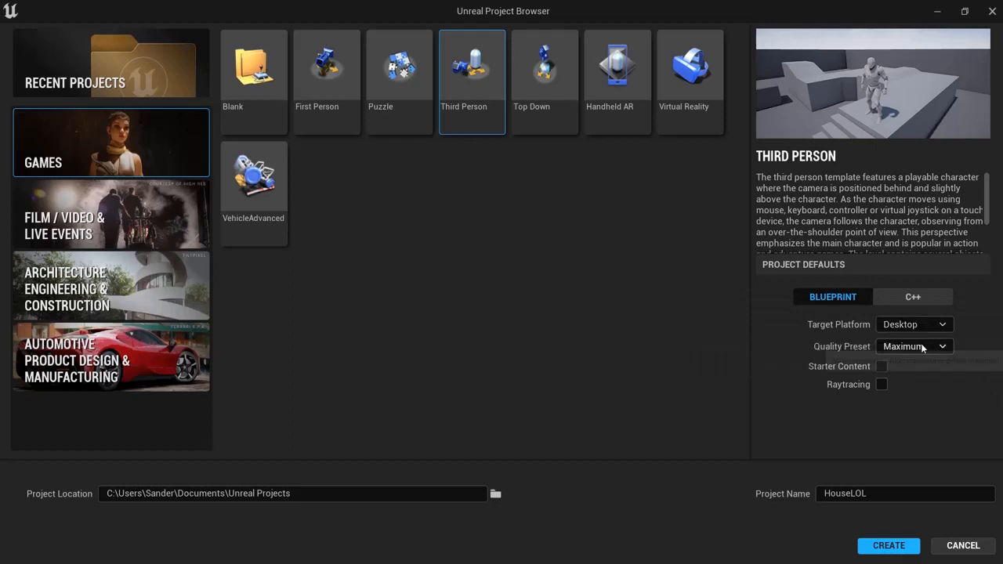
- Include starter content and create the HouseLOL project
{"action": "left_click", "coordinate": [882, 367]}
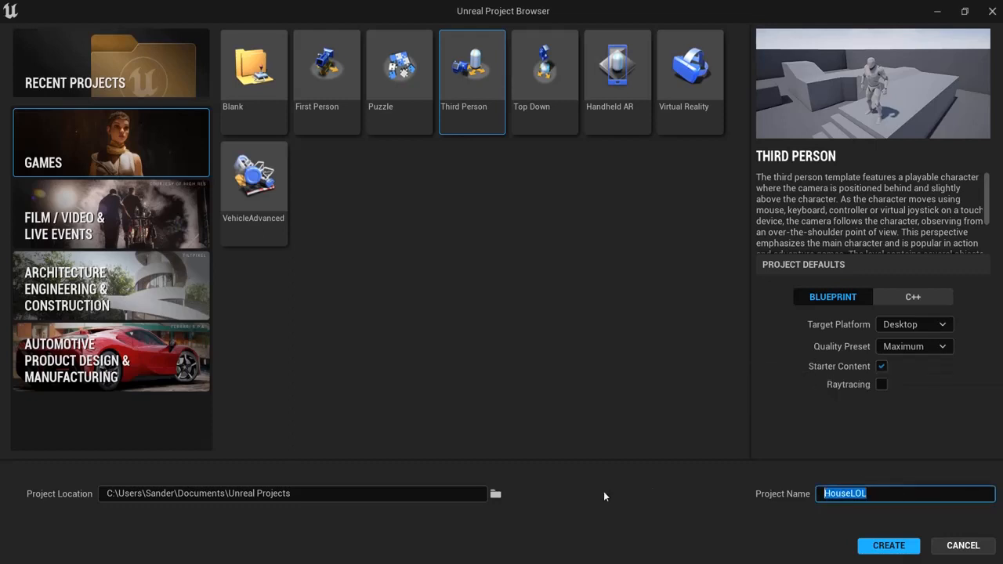
{"action": "left_click", "coordinate": [887, 546]}
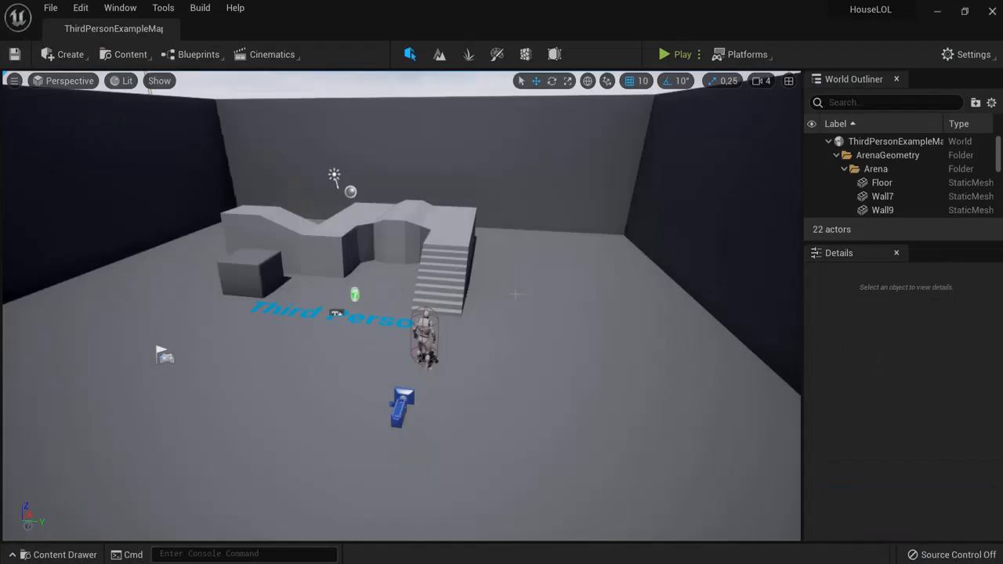
- Start a new Basic level with only sky and lighting from the File menu
{"action": "left_click", "coordinate": [50, 8]}
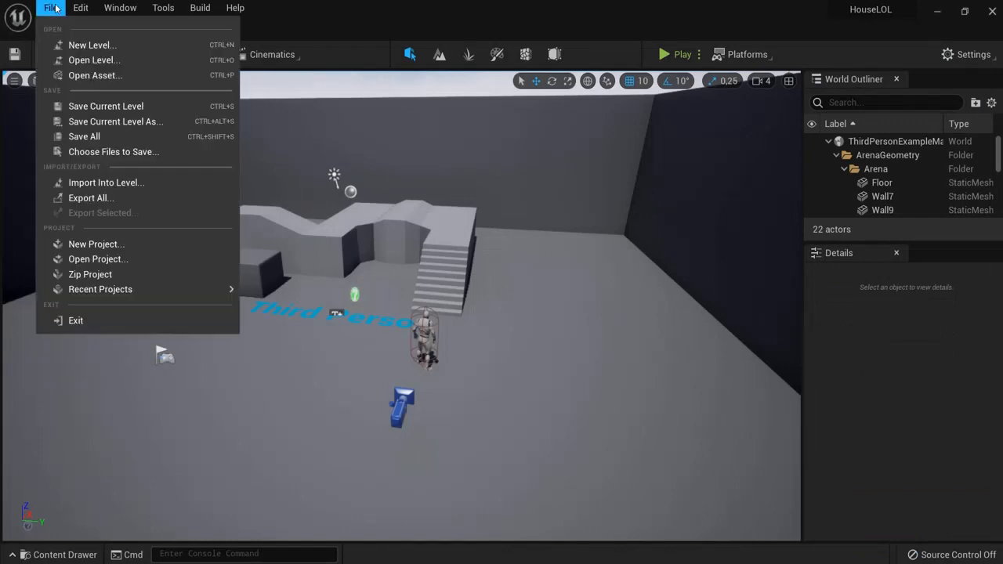
{"action": "left_click", "coordinate": [90, 44]}
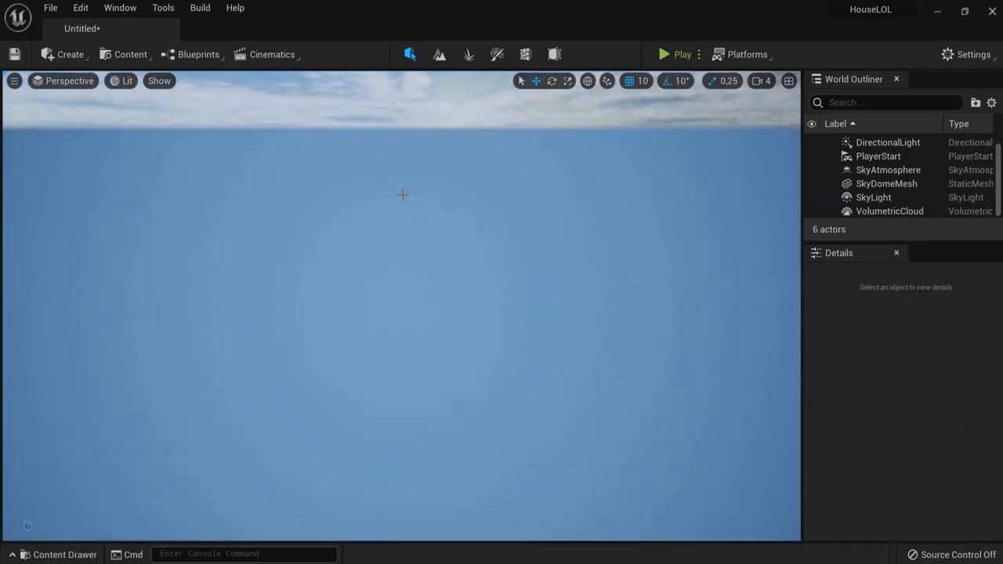
{"action": "mouse_move", "coordinate": [439, 53]}
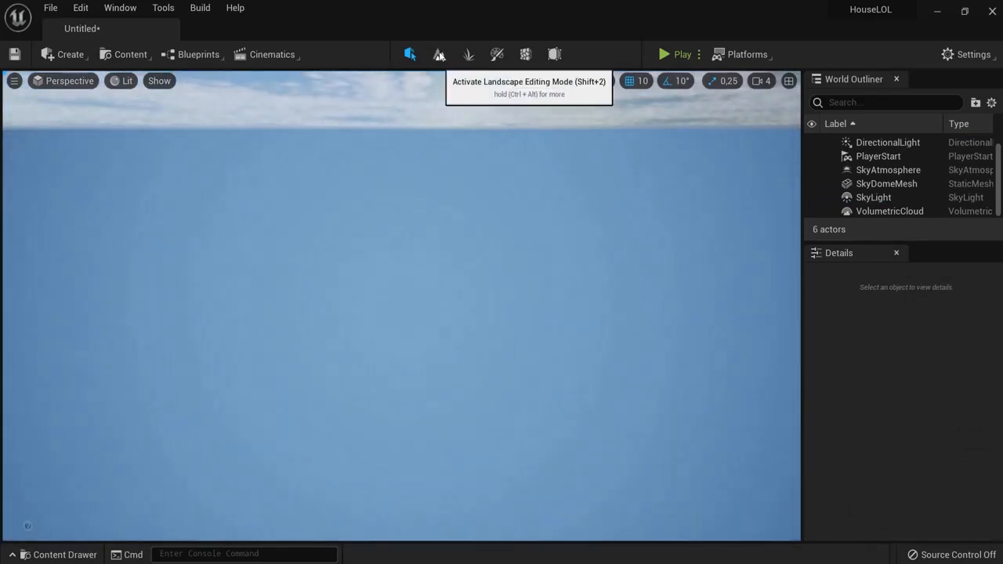
- Create a new flat landscape from Landscape mode after adjusting its location
{"action": "left_click", "coordinate": [439, 53]}
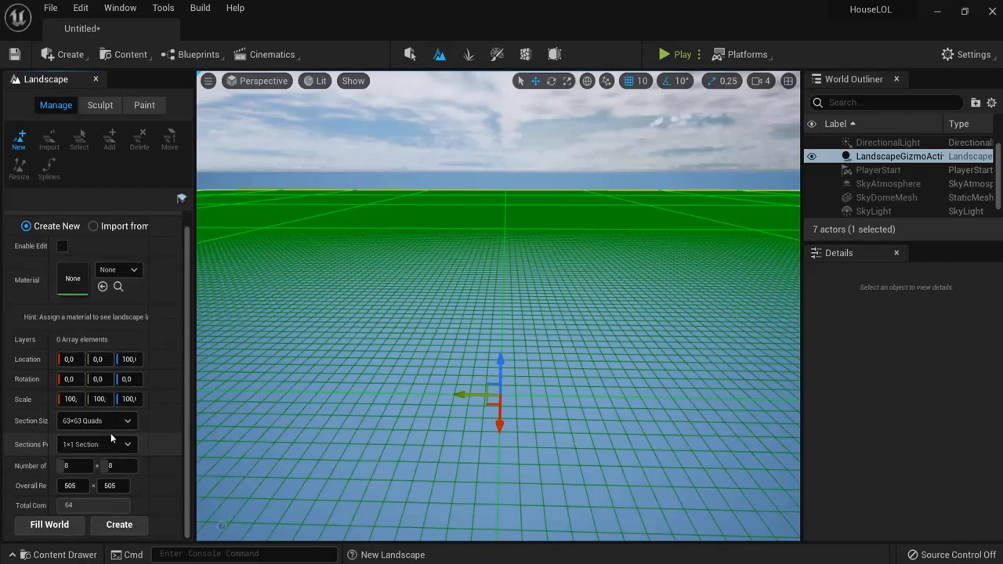
{"action": "mouse_move", "coordinate": [29, 359]}
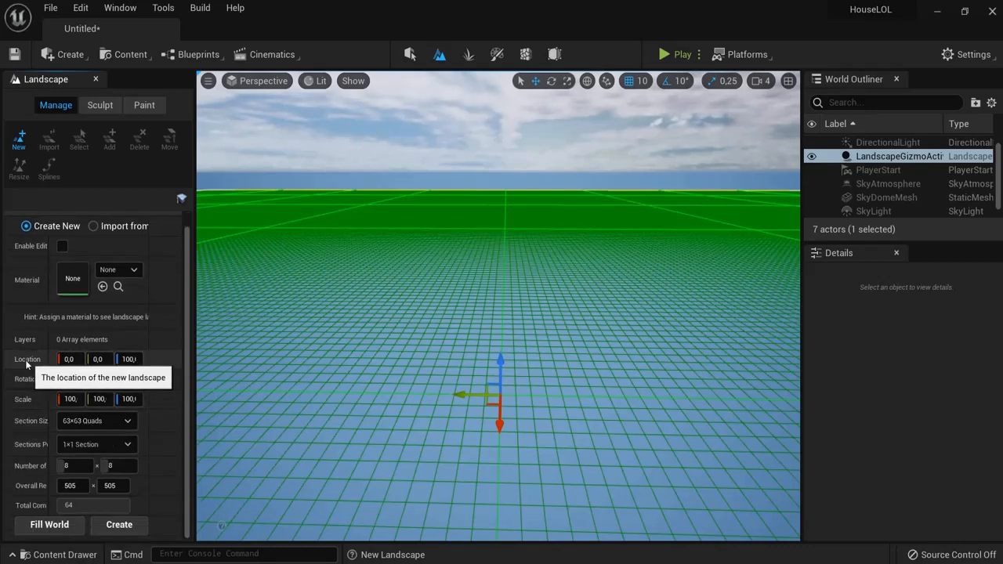
{"action": "left_click", "coordinate": [129, 360]}
{"action": "type", "text": "0"}
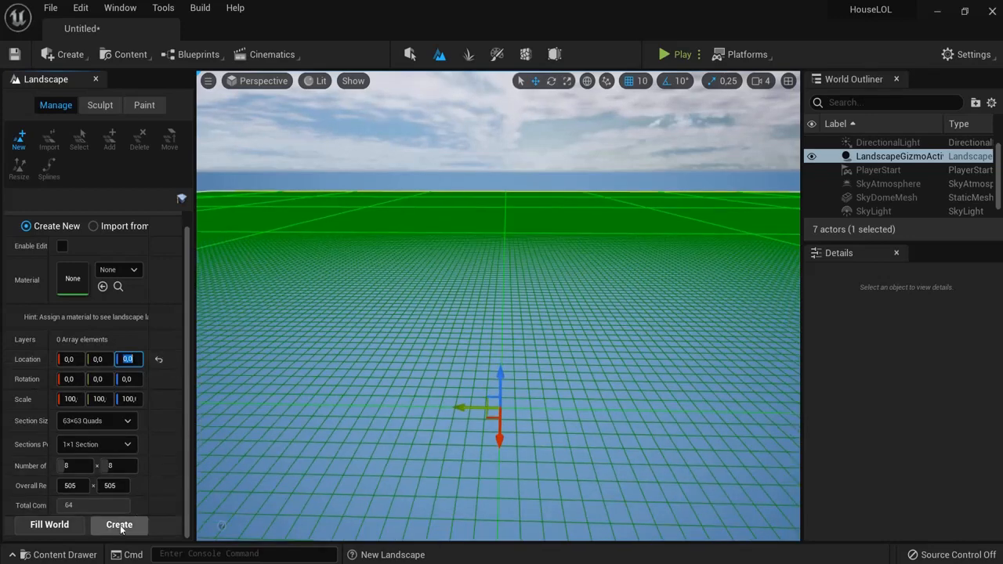
{"action": "left_click", "coordinate": [119, 524]}
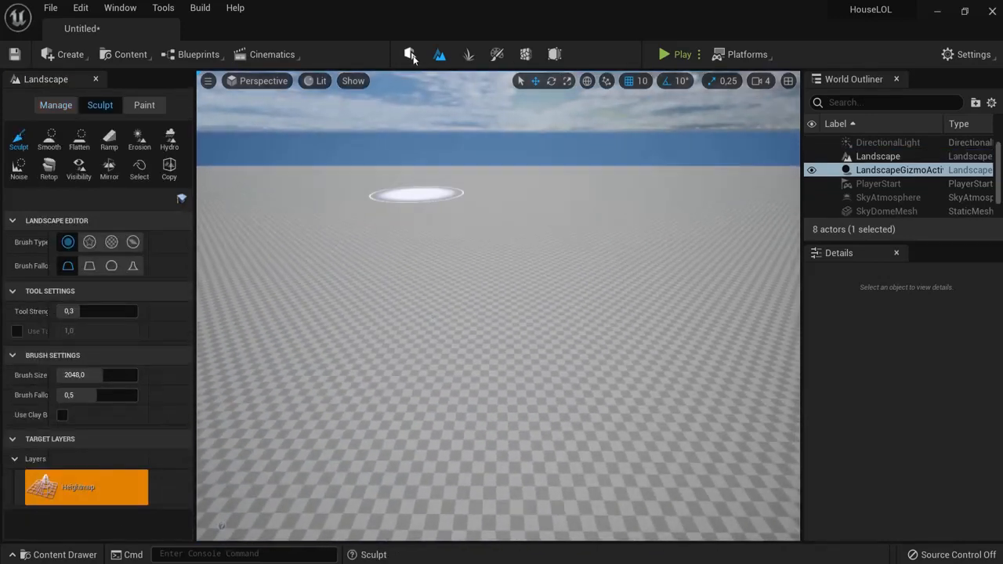
- Assign the grass material to the landscape and search the outliner for the player start
{"action": "left_click", "coordinate": [410, 54]}
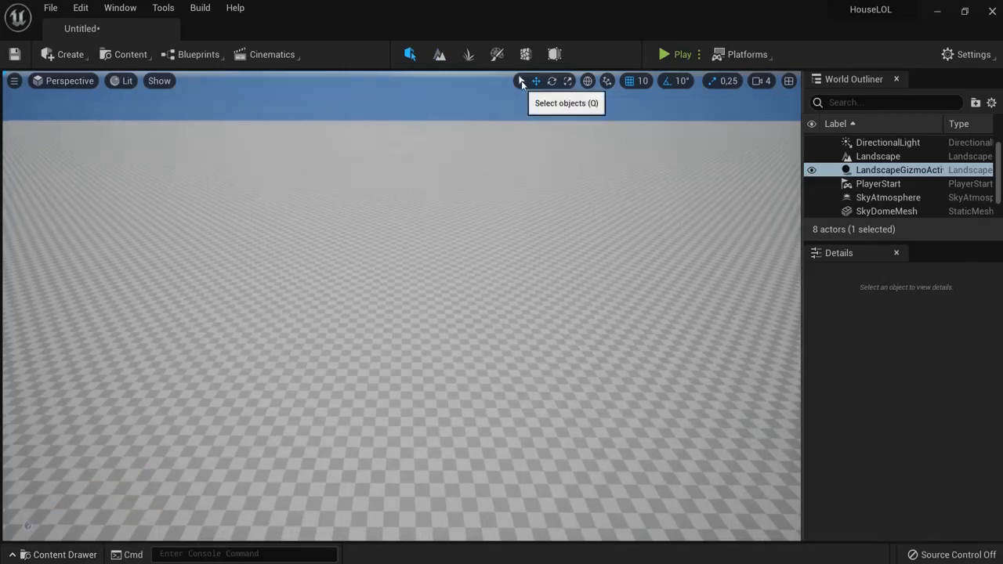
{"action": "left_click", "coordinate": [878, 156]}
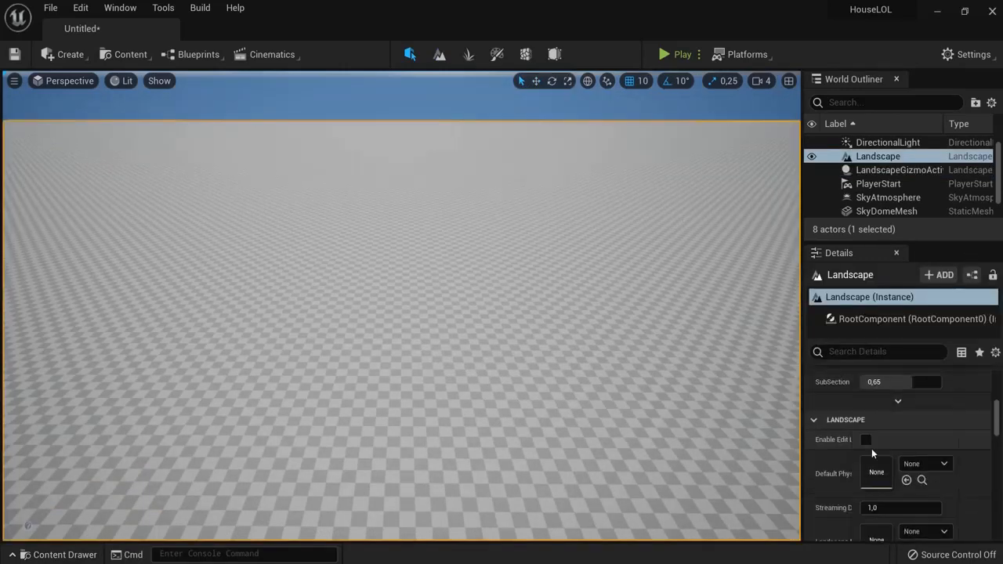
{"action": "scroll", "scroll_direction": "down", "scroll_amount": 3}
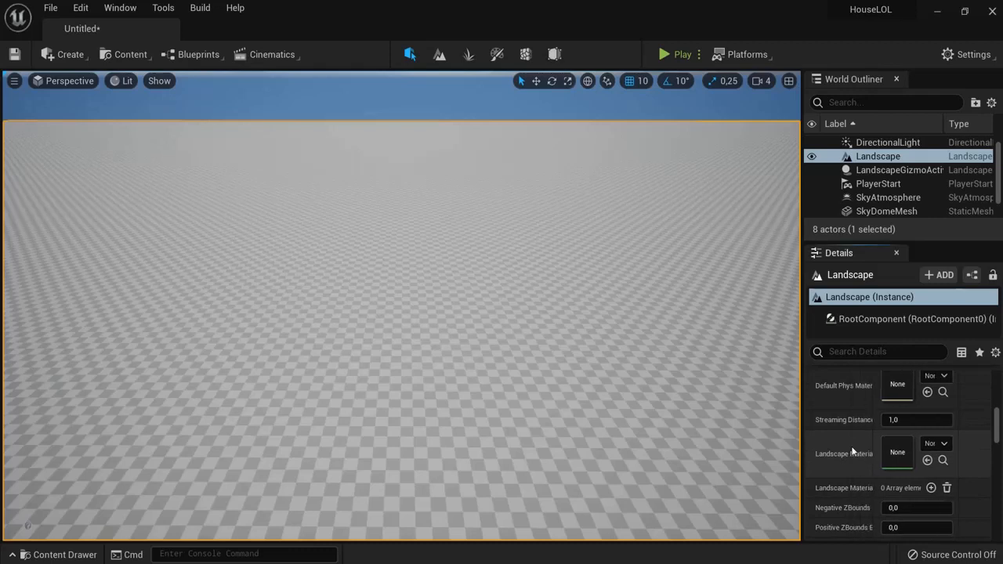
{"action": "type", "text": "gr"}
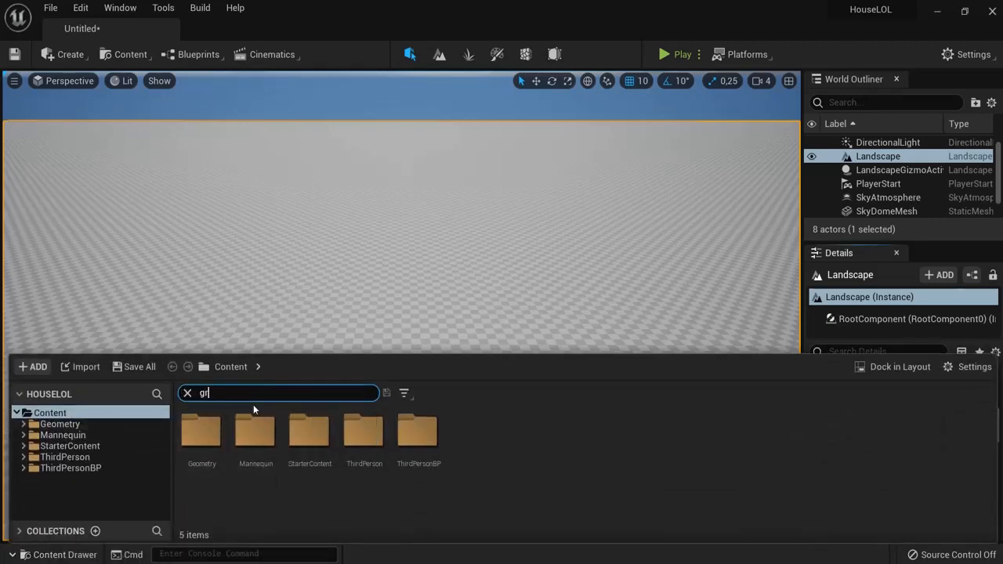
{"action": "mouse_move", "coordinate": [202, 431]}
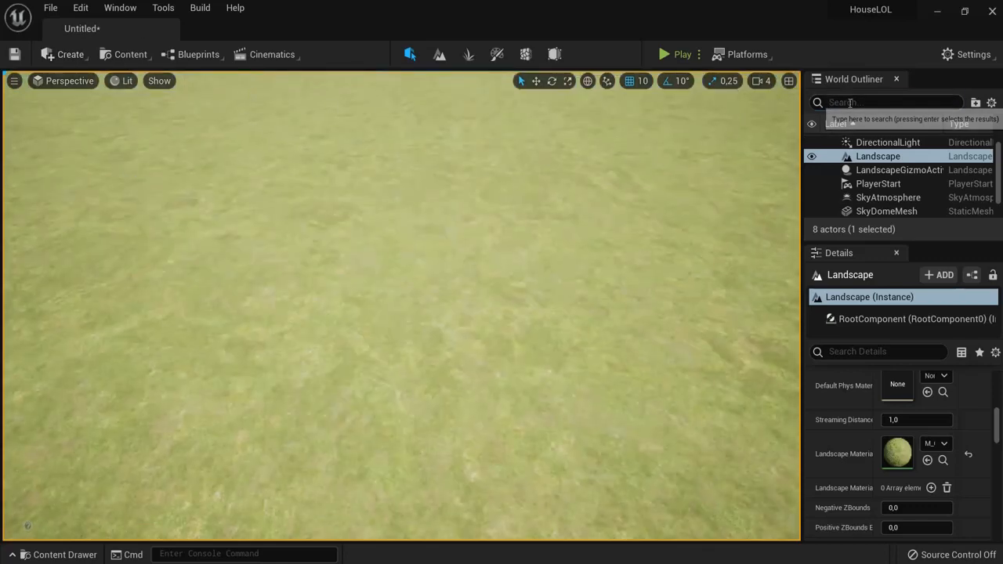
{"action": "type", "text": "player"}
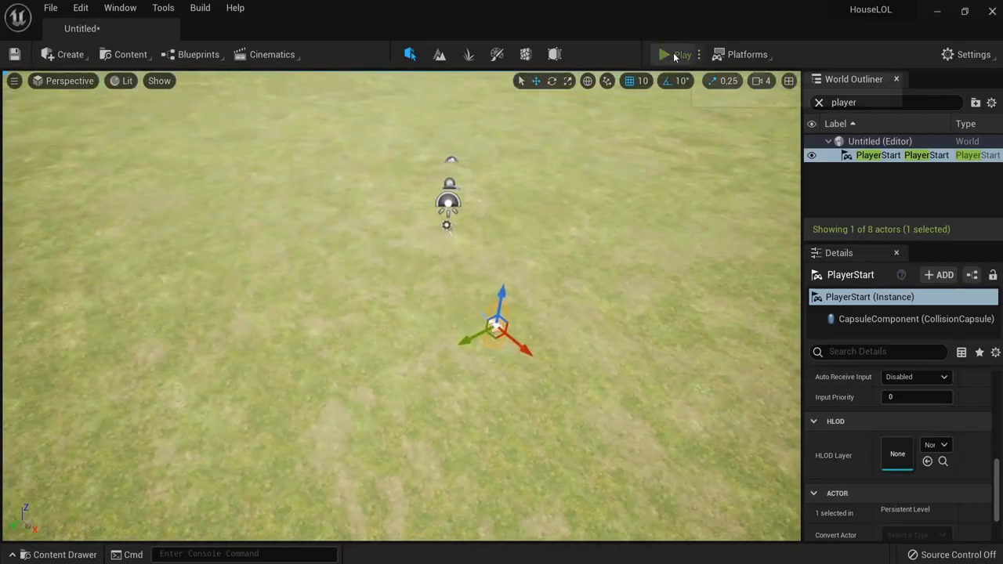
- Play-test the mannequin walking on the grass, then stop and resume editing
{"action": "left_click", "coordinate": [663, 53]}
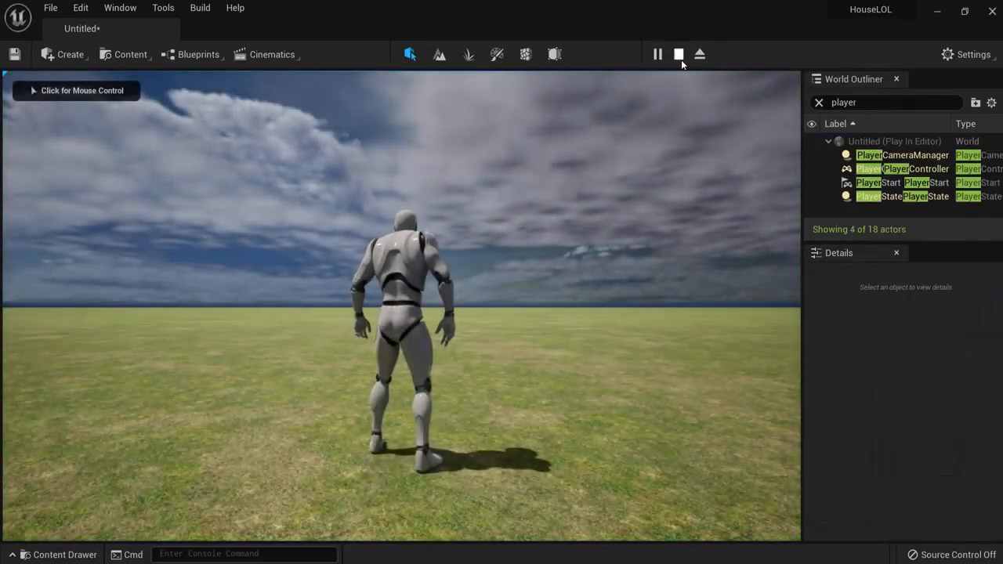
{"action": "left_click", "coordinate": [677, 54]}
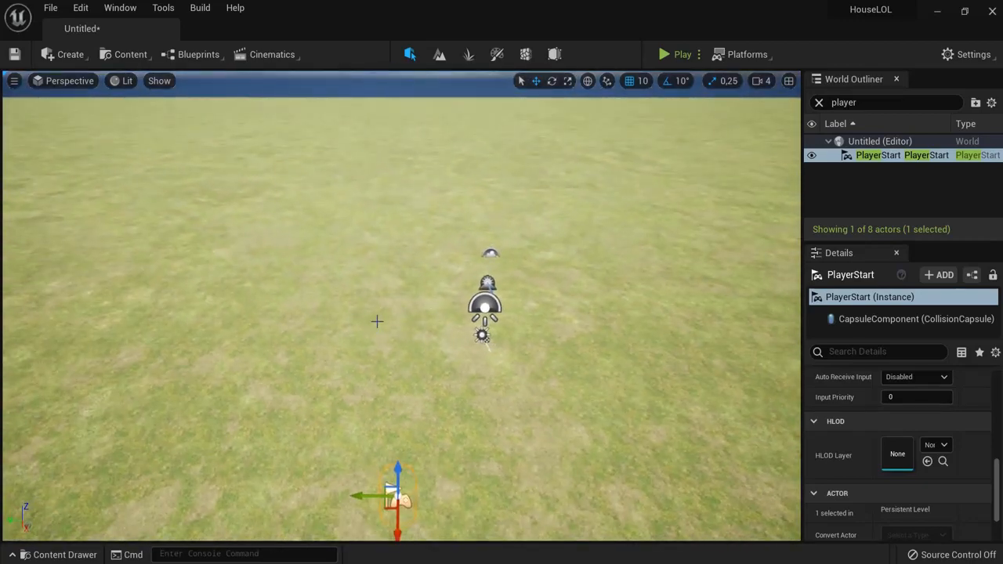
{"action": "mouse_move", "coordinate": [536, 313]}
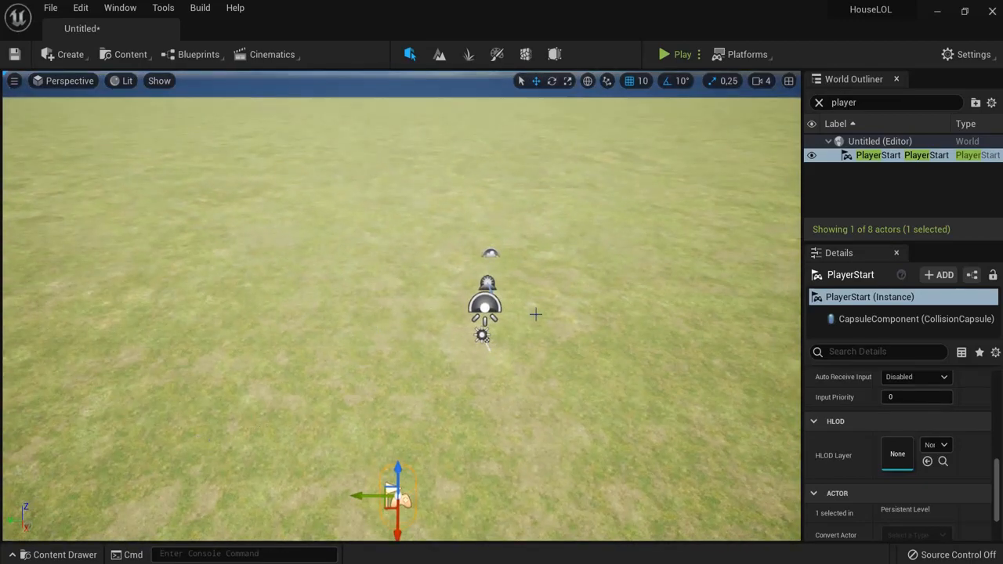
- Set grid snap to 100 units and rotation snap to 45 degrees
{"action": "left_click", "coordinate": [643, 82]}
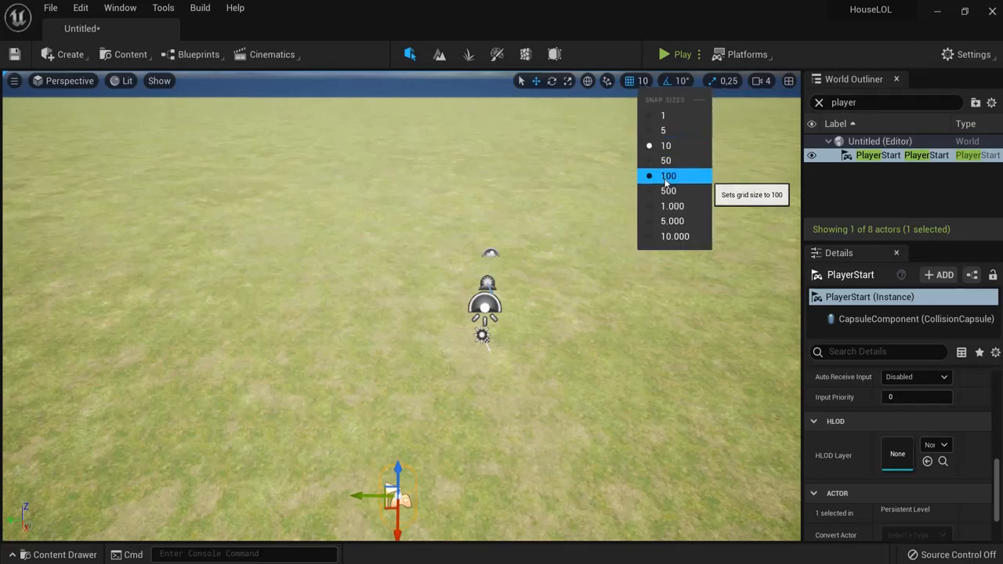
{"action": "mouse_move", "coordinate": [671, 180]}
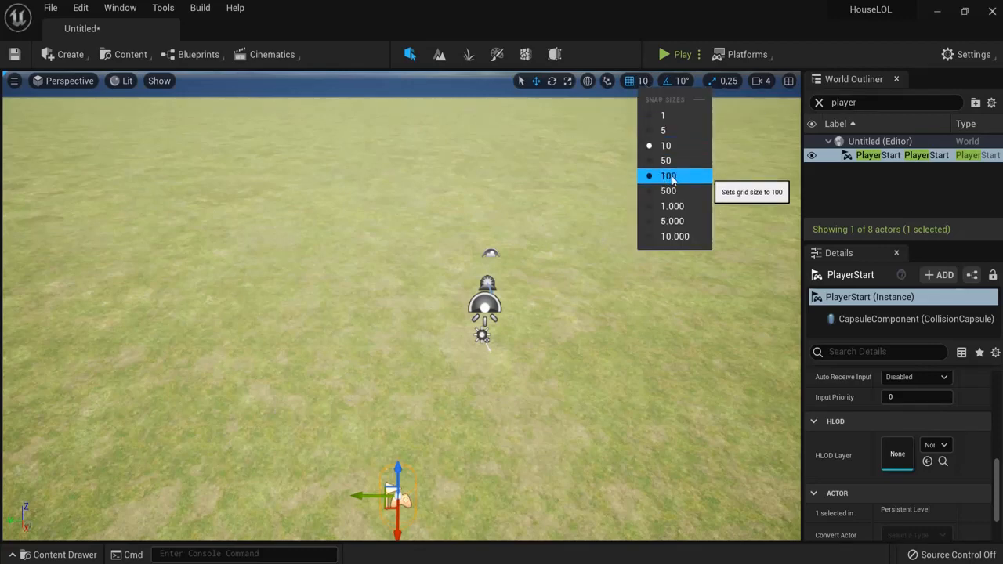
{"action": "left_click", "coordinate": [667, 176]}
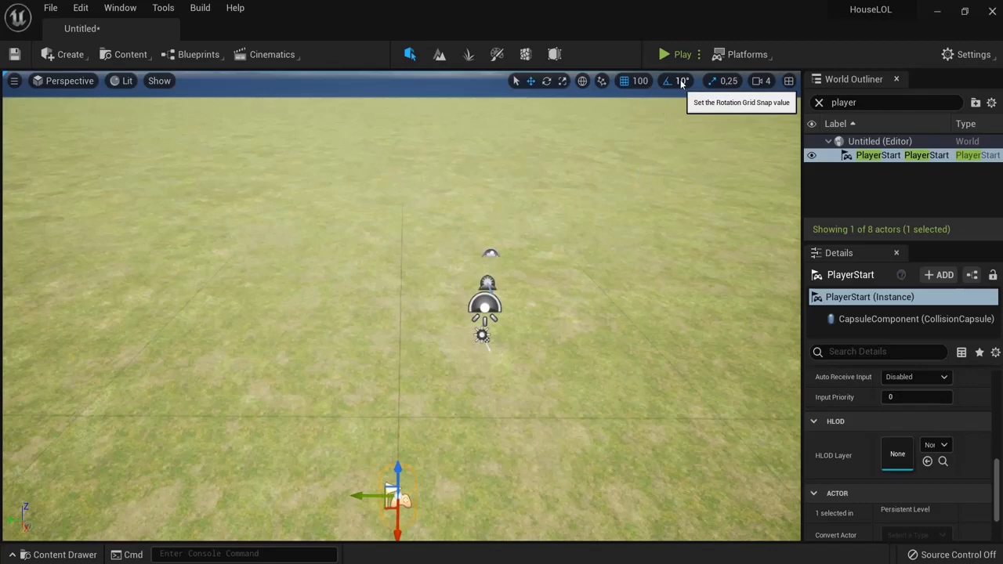
{"action": "left_click", "coordinate": [677, 82]}
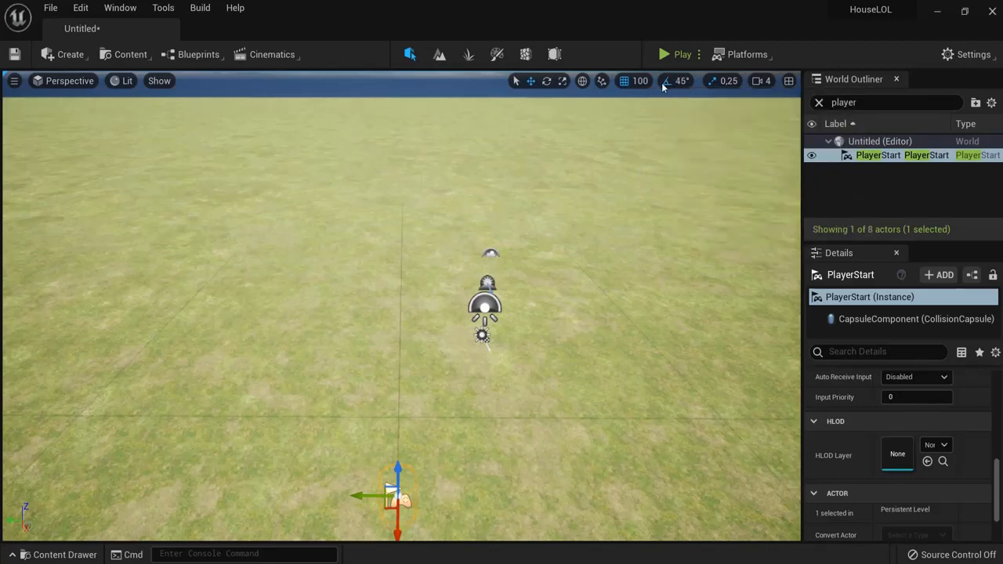
{"action": "mouse_move", "coordinate": [714, 82]}
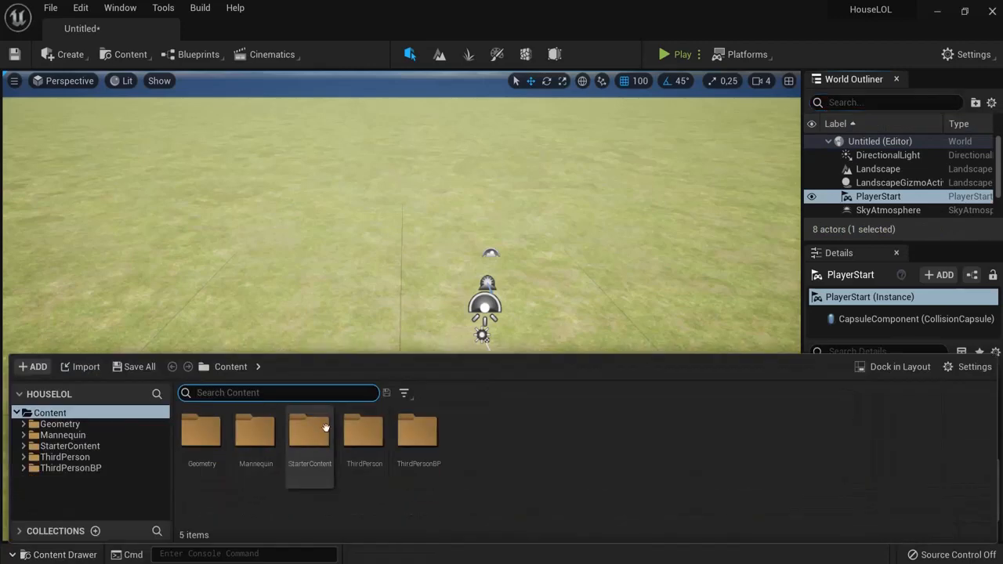
{"action": "mouse_move", "coordinate": [310, 431]}
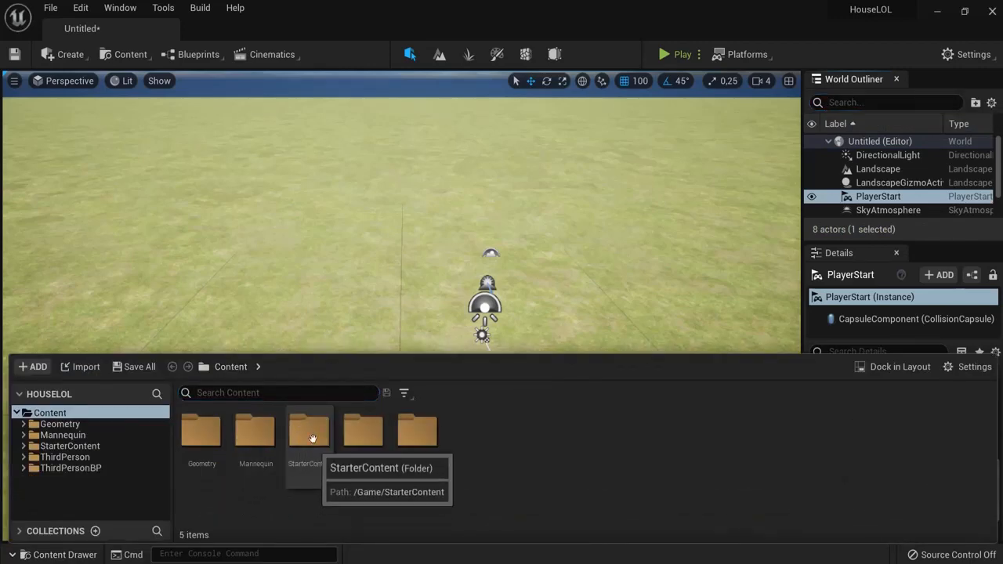
- Browse into the StarterContent folder and its subfolders
{"action": "double_click", "coordinate": [309, 429]}
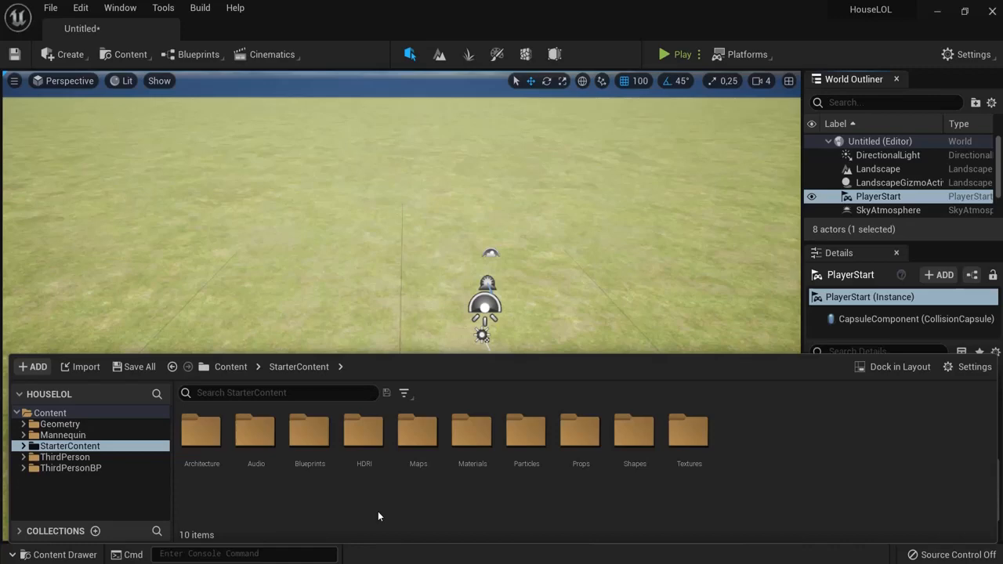
{"action": "mouse_move", "coordinate": [436, 505]}
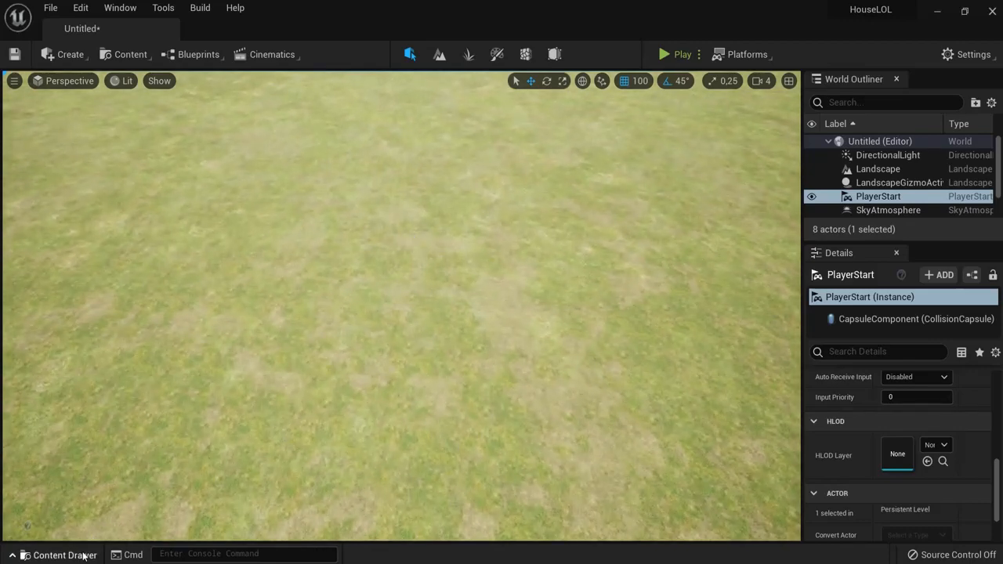
- Bring up the Content Drawer to reach the starter Architecture meshes
{"action": "left_click", "coordinate": [60, 555]}
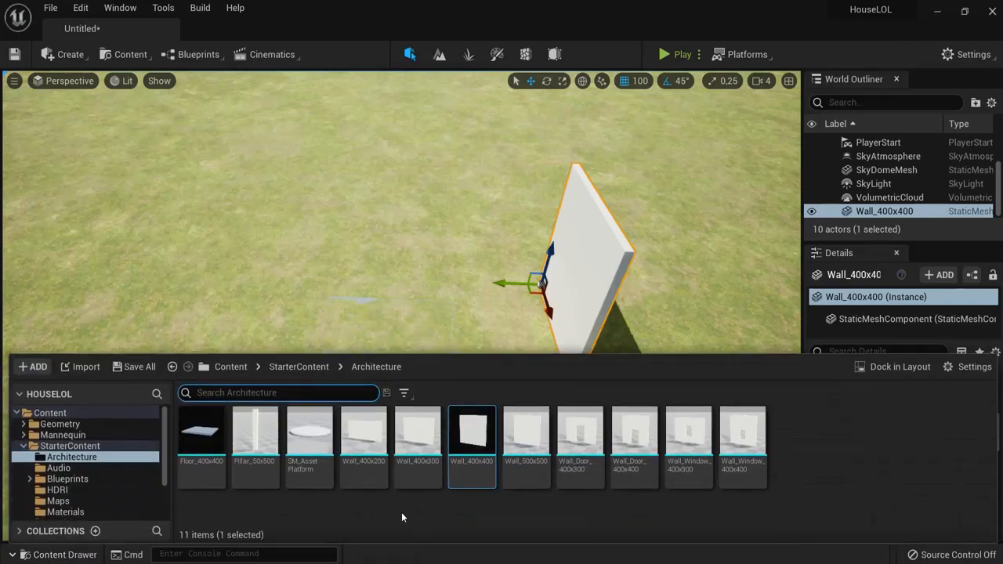
{"action": "mouse_move", "coordinate": [688, 436]}
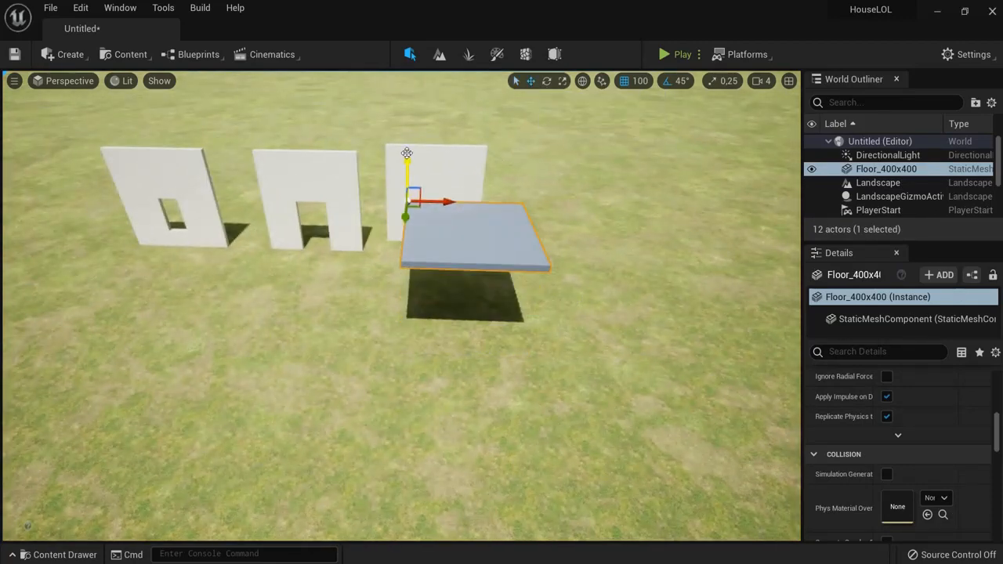
- Lower the Floor_400x400 tile onto the grass
{"action": "left_click_drag", "start_coordinate": [406, 196], "coordinate": [406, 270]}
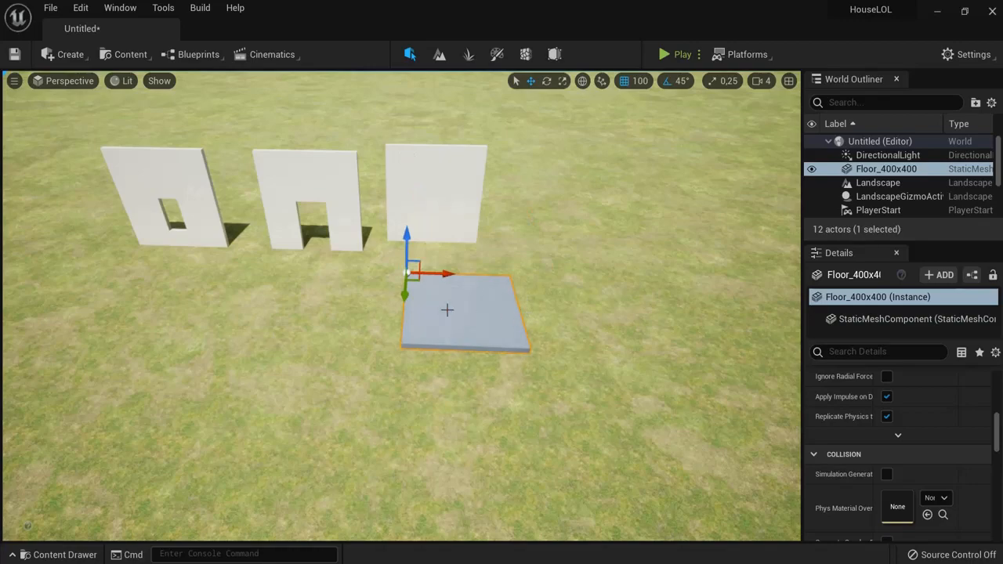
{"action": "mouse_move", "coordinate": [479, 228]}
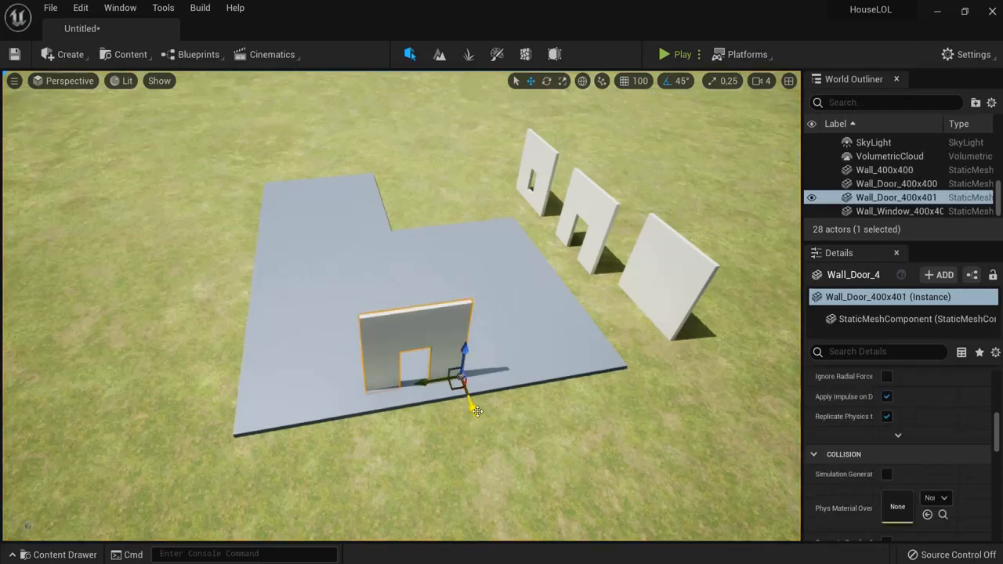
- Move the door wall to the floor's front corner
{"action": "left_click_drag", "start_coordinate": [464, 348], "coordinate": [479, 411]}
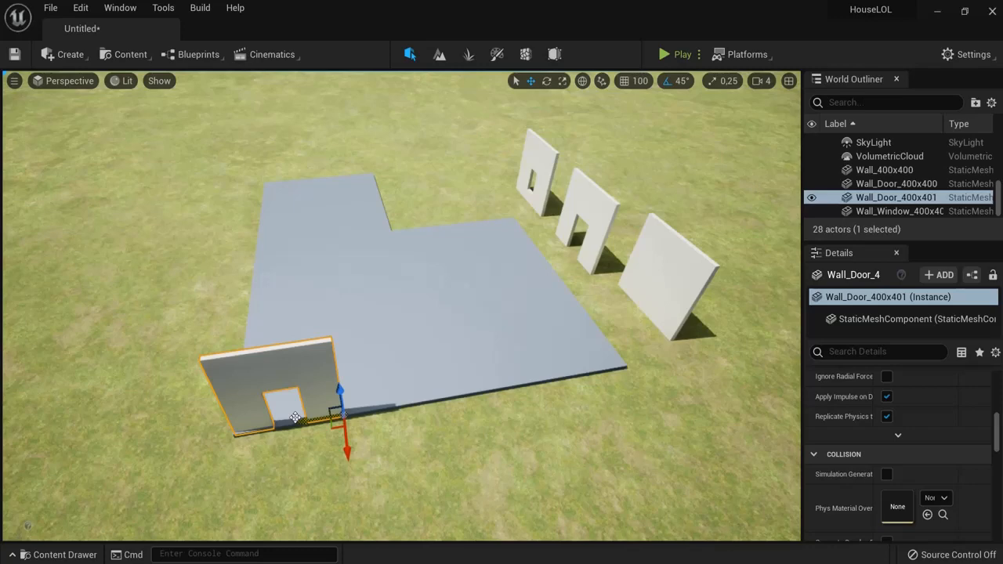
{"action": "left_click", "coordinate": [897, 184]}
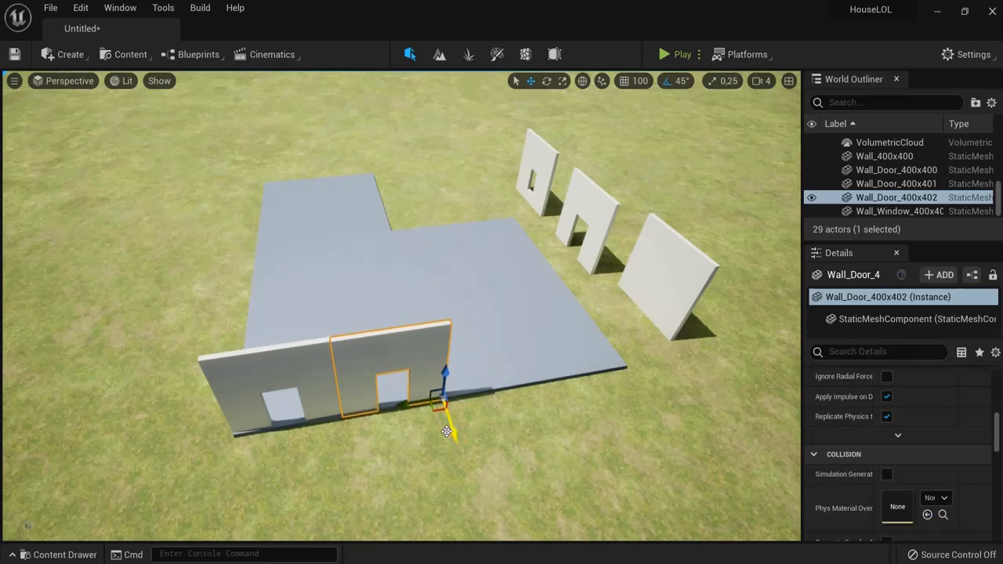
{"action": "mouse_move", "coordinate": [623, 81]}
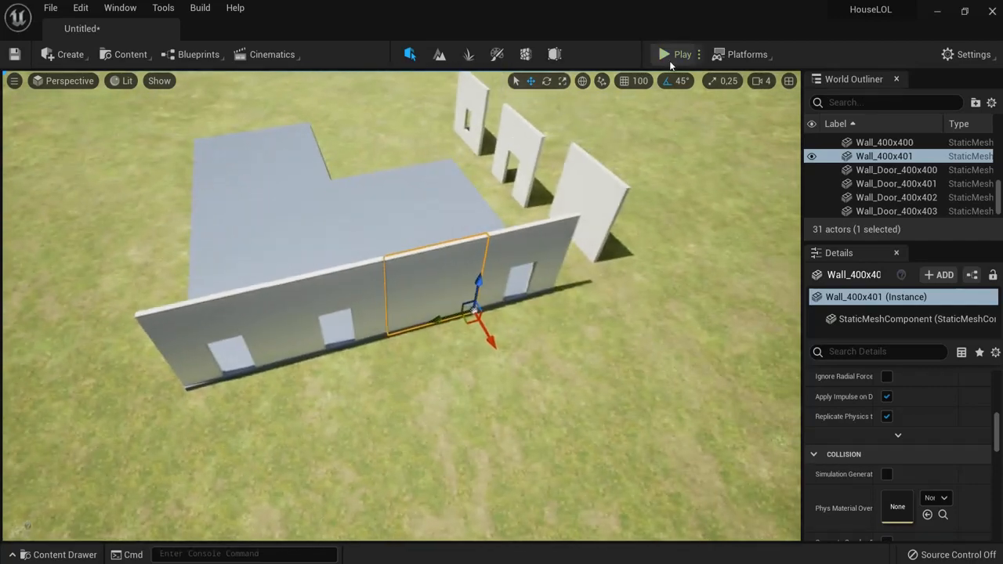
- Place rotated wall and Wall_Window copies along the remaining floor edges
{"action": "left_click", "coordinate": [682, 53]}
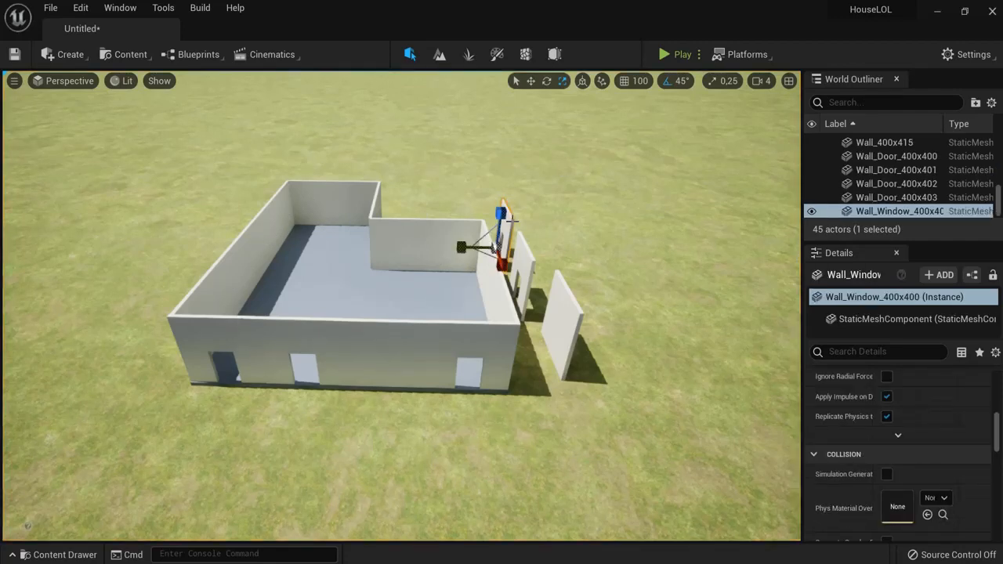
- Delete a stray piece while laying Floor_400x400 tiles as a flat roof over the walls
{"action": "key", "text": "Delete"}
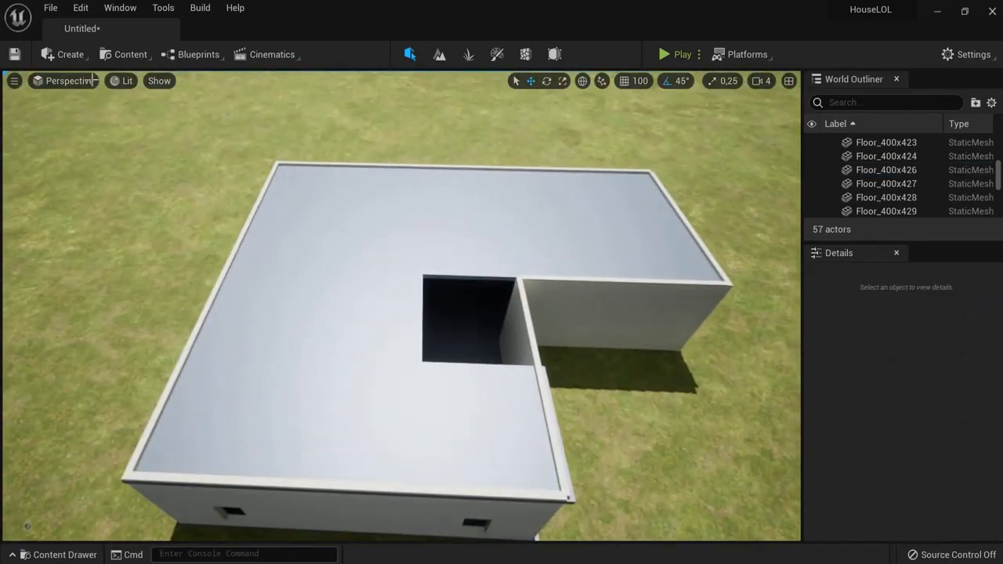
- Add a Point Light inside the house from Quick Add > Lights
{"action": "left_click", "coordinate": [64, 53]}
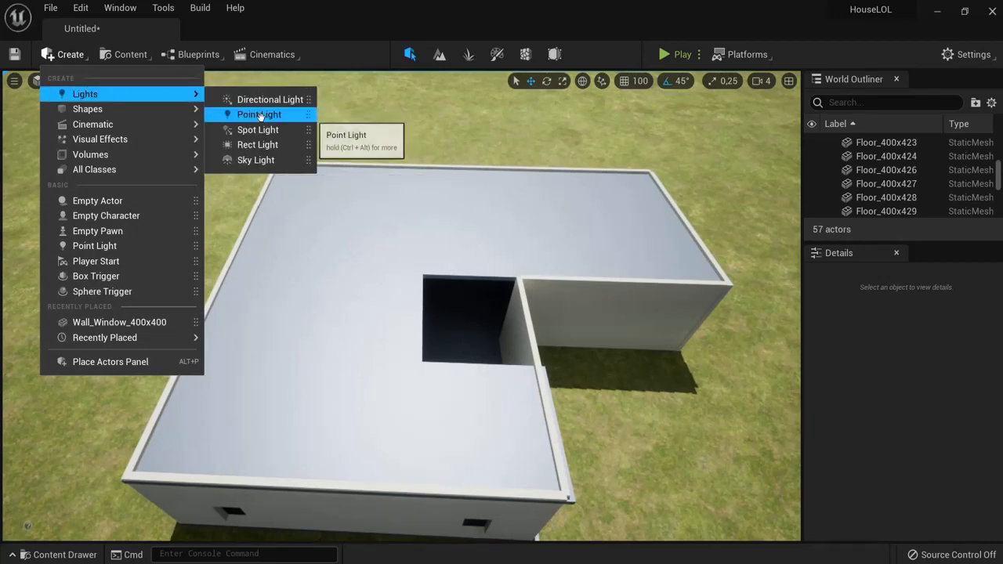
{"action": "left_click", "coordinate": [259, 113]}
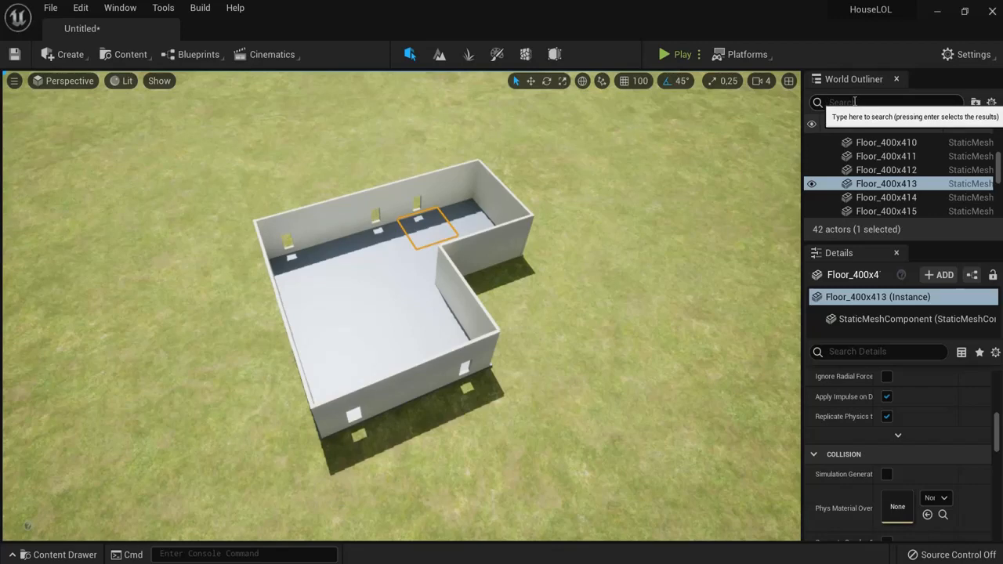
- Browse Content > ThirdPersonBP > Blueprints and open the ThirdPersonCharacter blueprint
{"action": "left_click", "coordinate": [64, 555]}
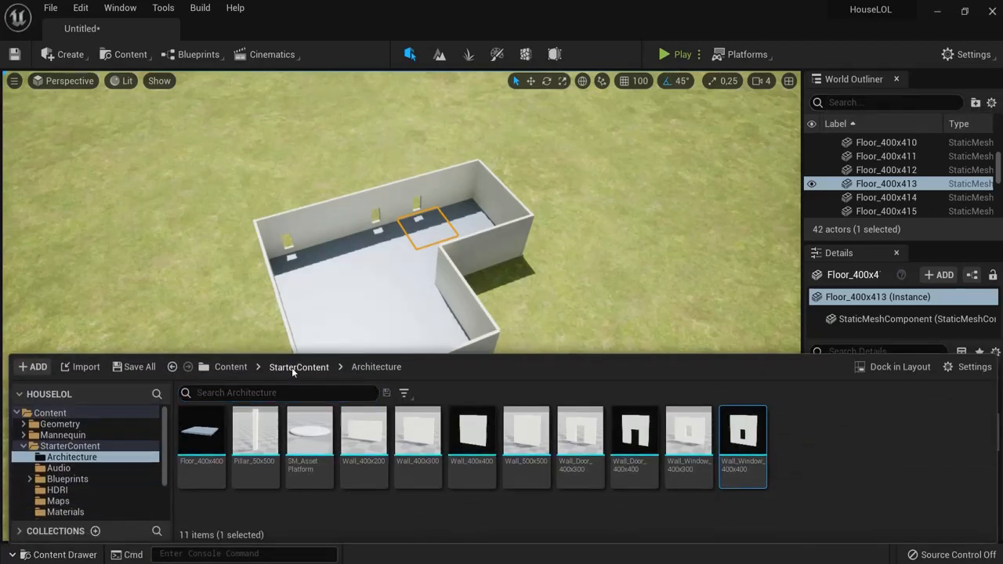
{"action": "left_click", "coordinate": [231, 367]}
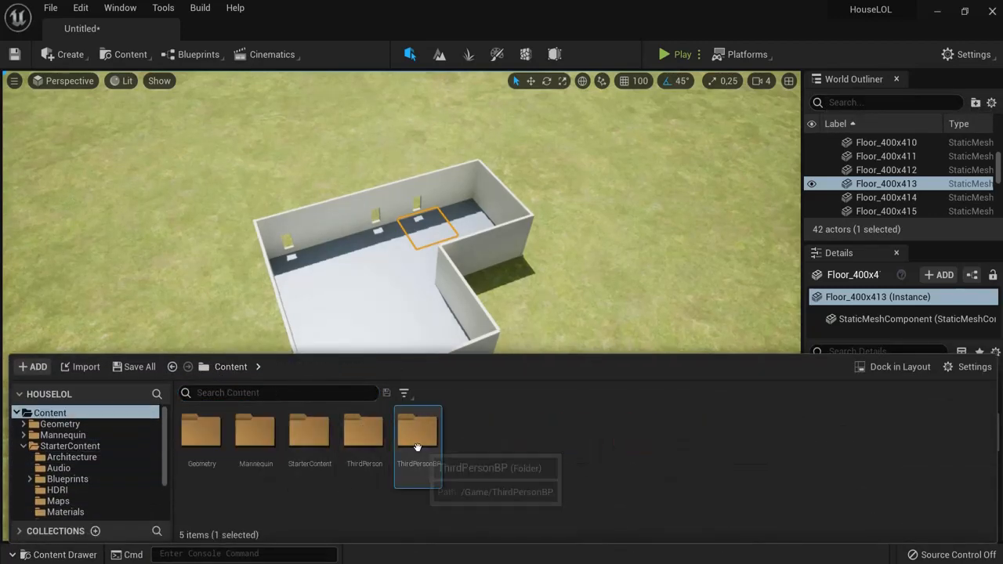
{"action": "double_click", "coordinate": [417, 431]}
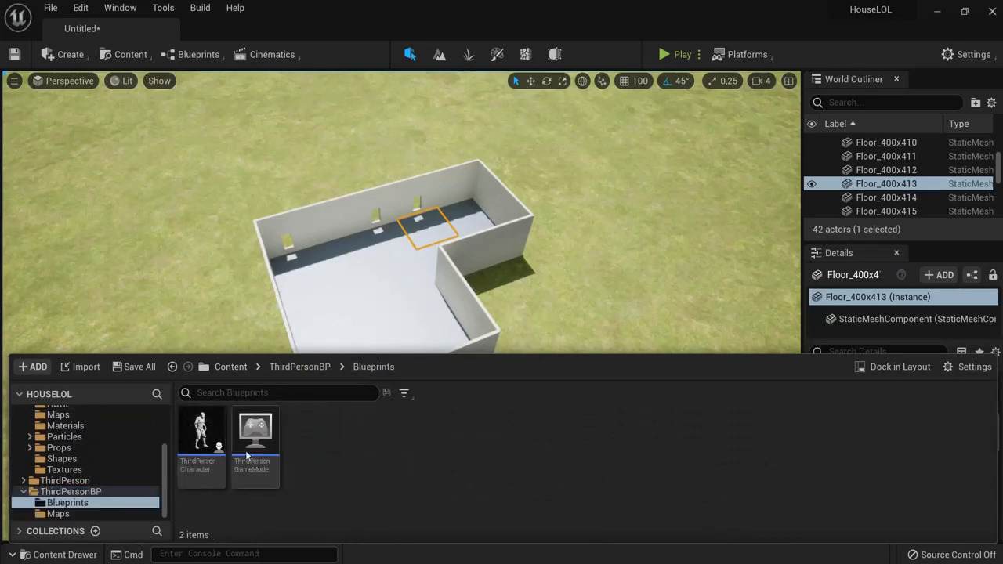
{"action": "double_click", "coordinate": [200, 431]}
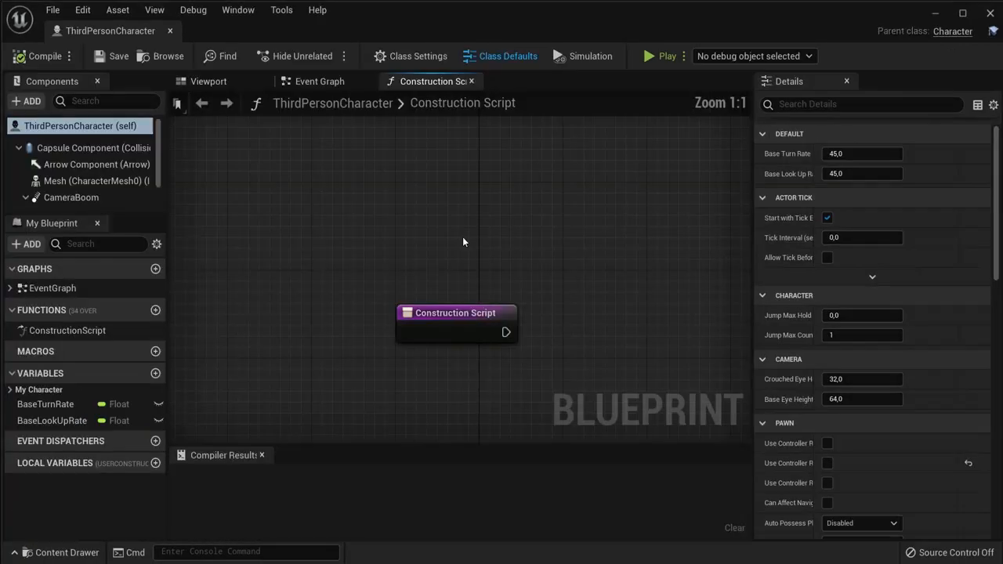
- View the mannequin in the blueprint's Viewport, then return to the house level
{"action": "left_click", "coordinate": [207, 81]}
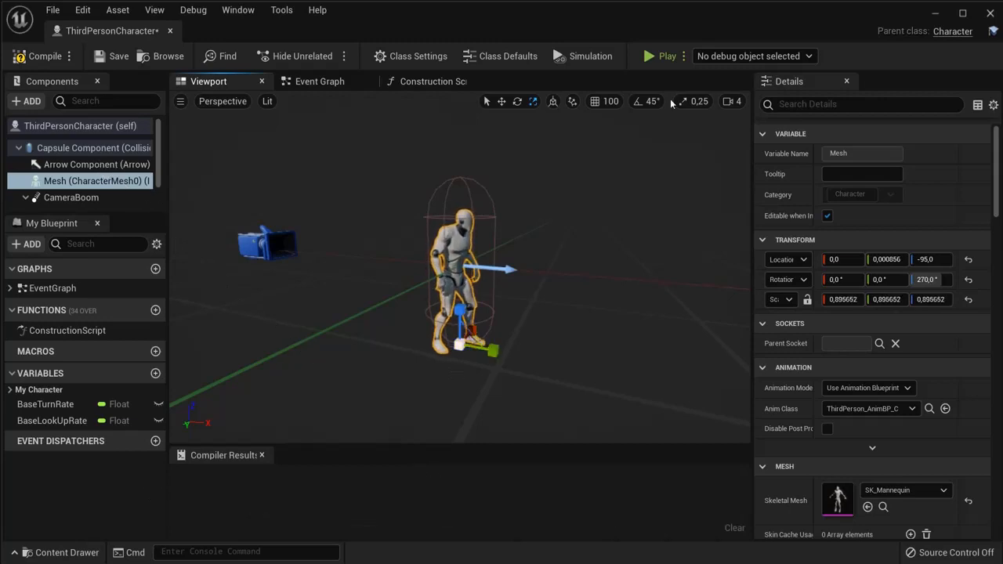
{"action": "left_click", "coordinate": [667, 57]}
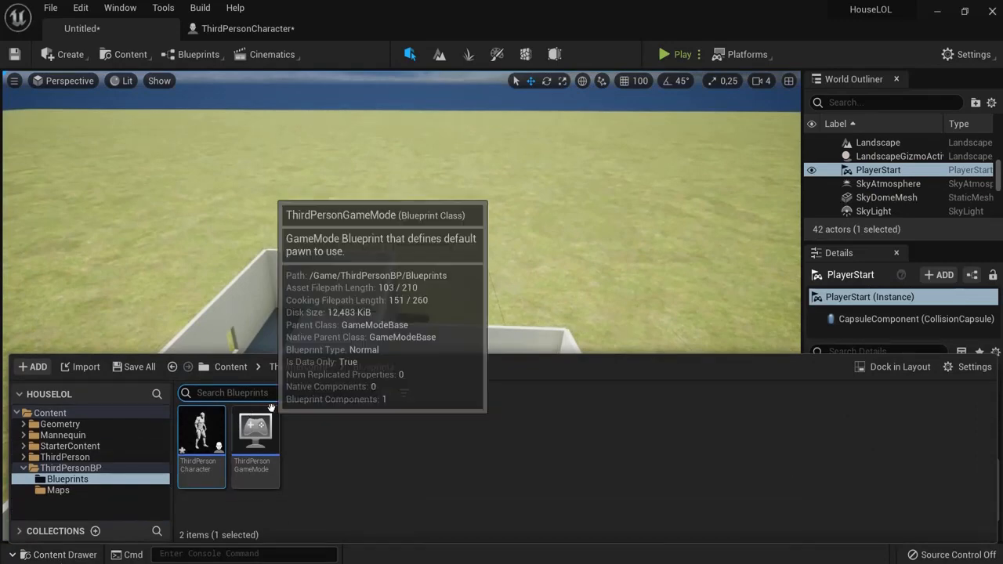
- Return to the root Content folder and open a subfolder there
{"action": "left_click", "coordinate": [231, 367]}
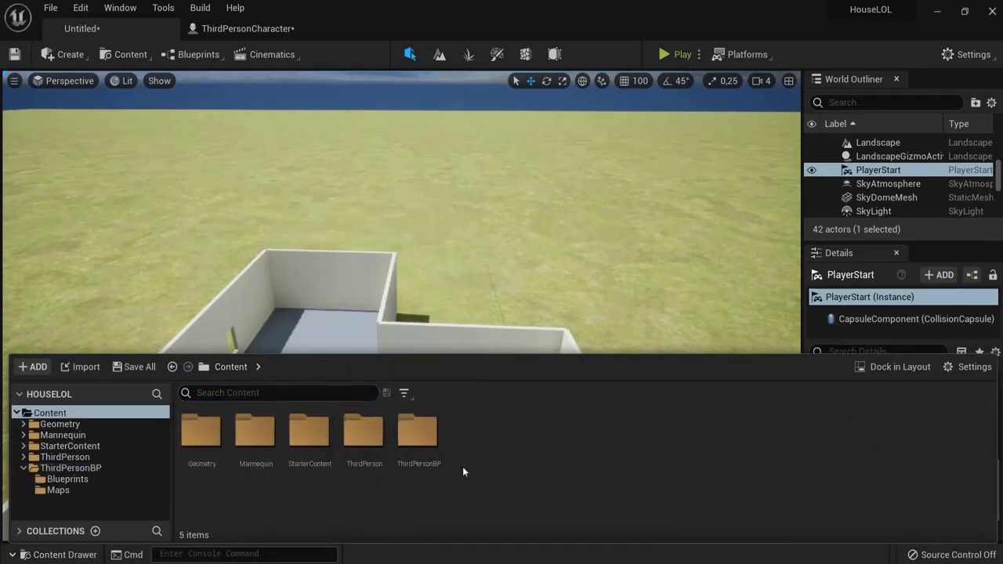
{"action": "double_click", "coordinate": [311, 431]}
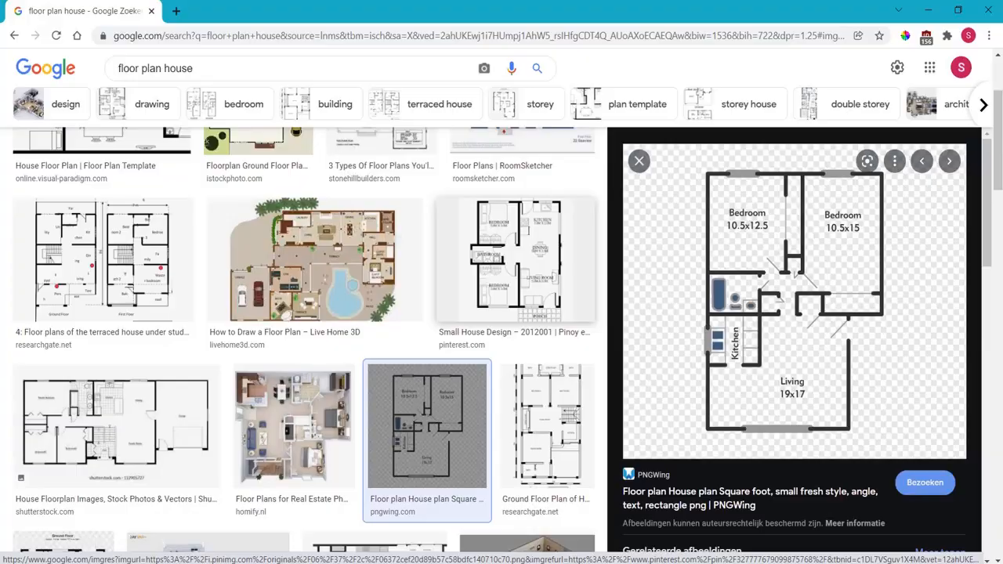
{"action": "mouse_move", "coordinate": [429, 437]}
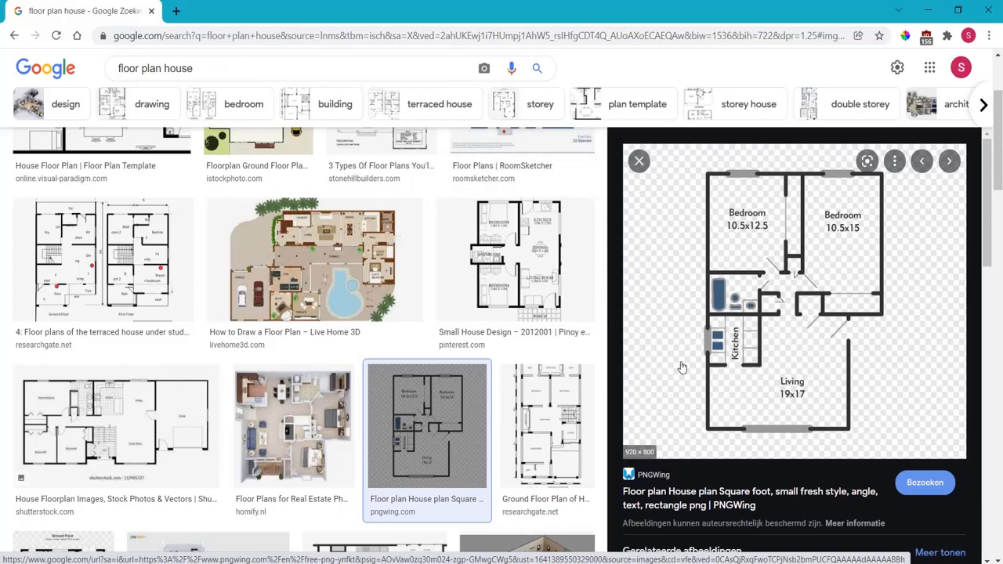
{"action": "mouse_move", "coordinate": [525, 398]}
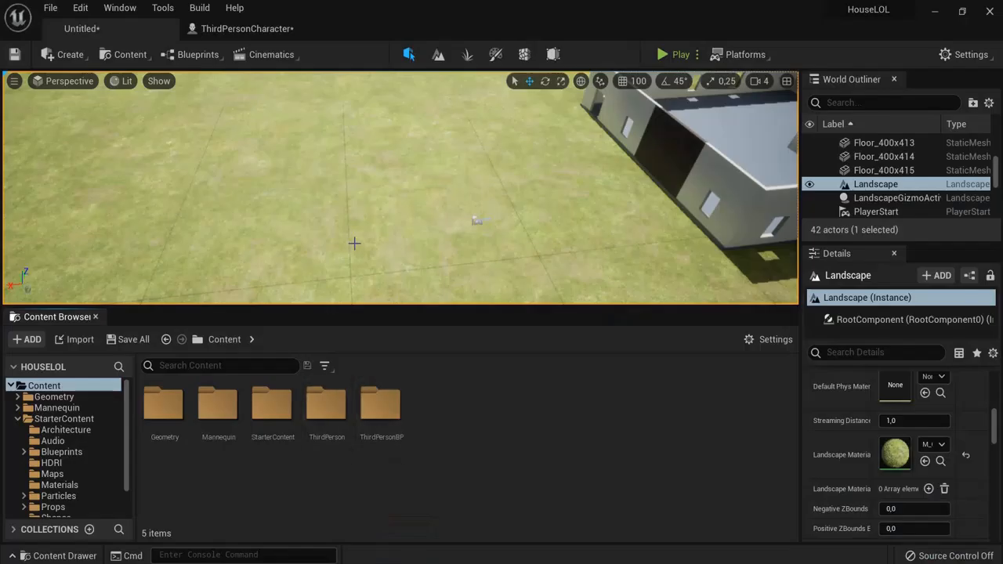
{"action": "mouse_move", "coordinate": [273, 328]}
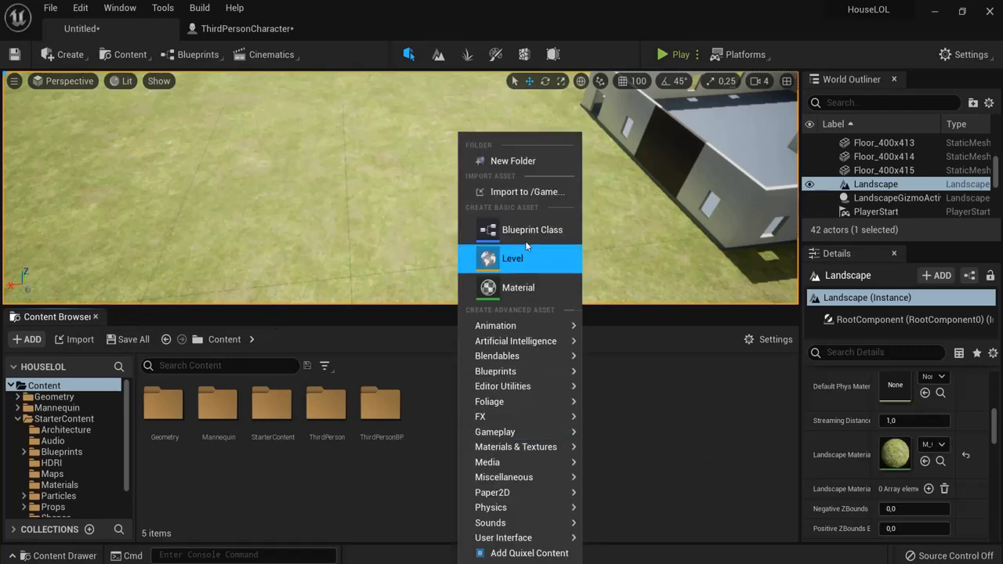
- Import floor plan.png from the Desktop into the Content Browser
{"action": "left_click", "coordinate": [527, 191]}
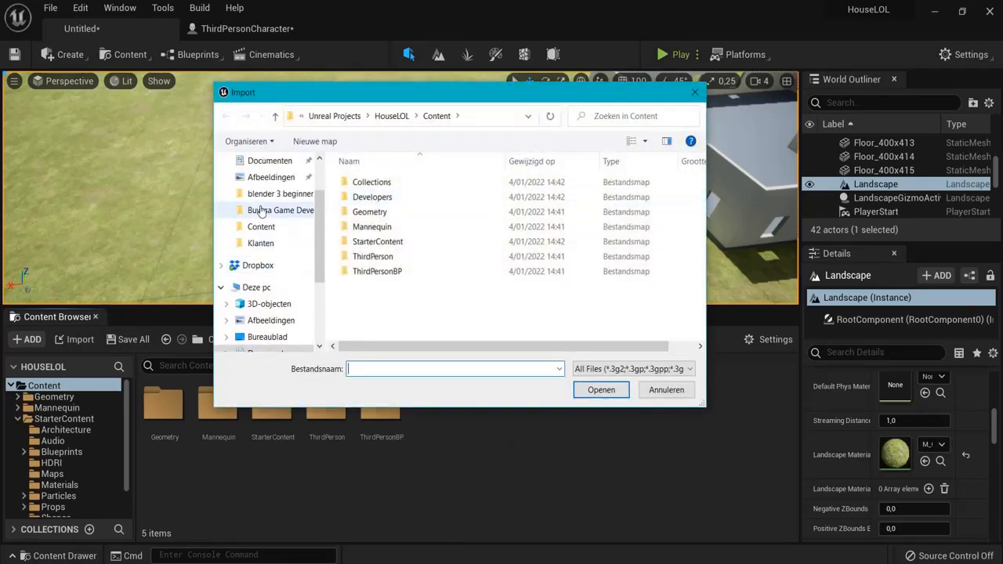
{"action": "left_click", "coordinate": [267, 188]}
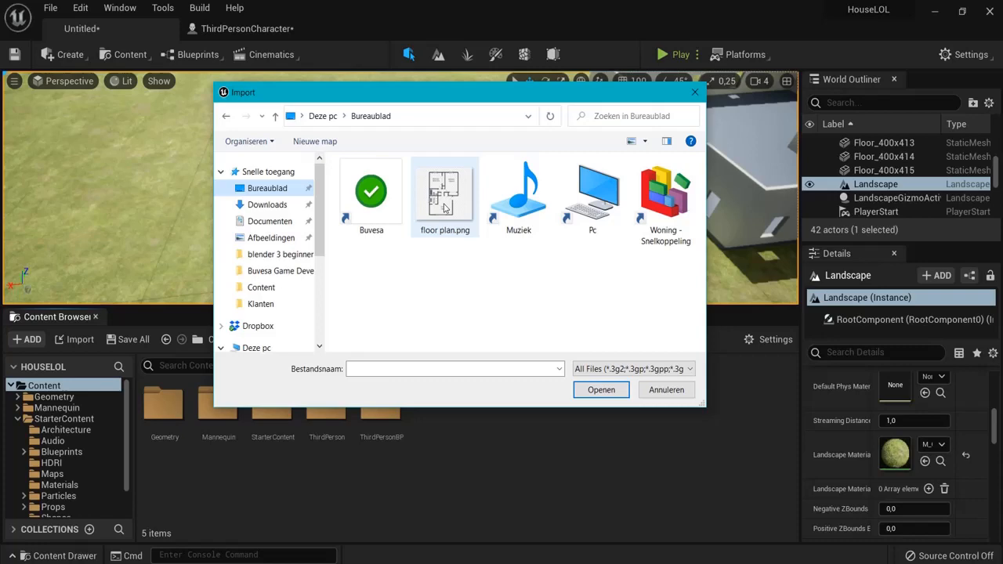
{"action": "left_click", "coordinate": [602, 389]}
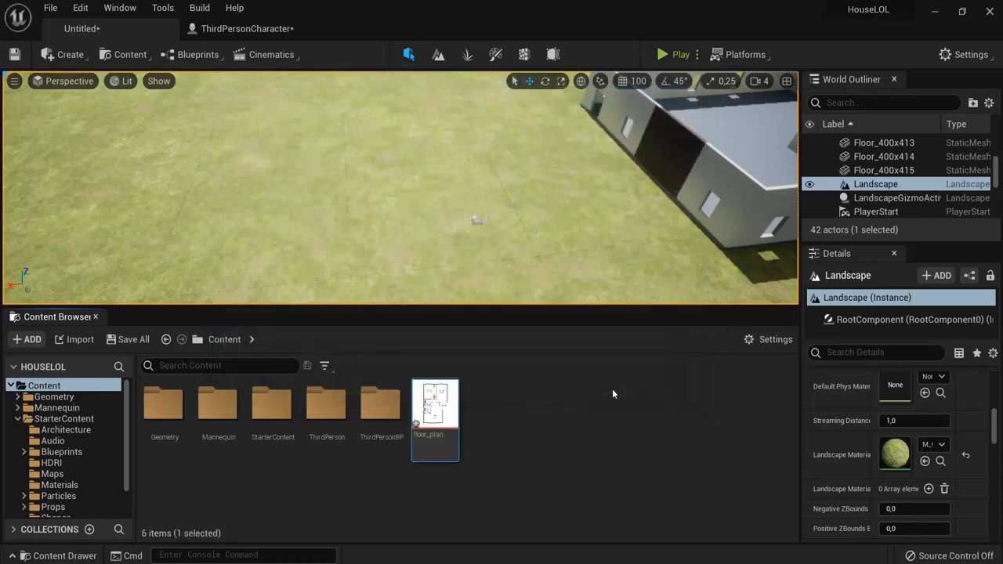
{"action": "mouse_move", "coordinate": [436, 420]}
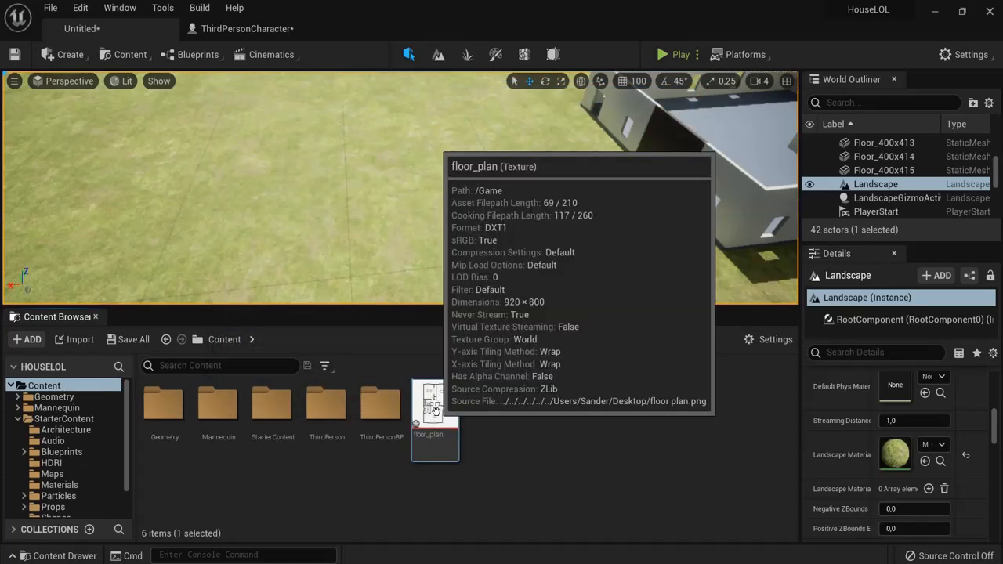
- Create a material from the floor_plan texture and add a Plane to show it
{"action": "right_click", "coordinate": [435, 421]}
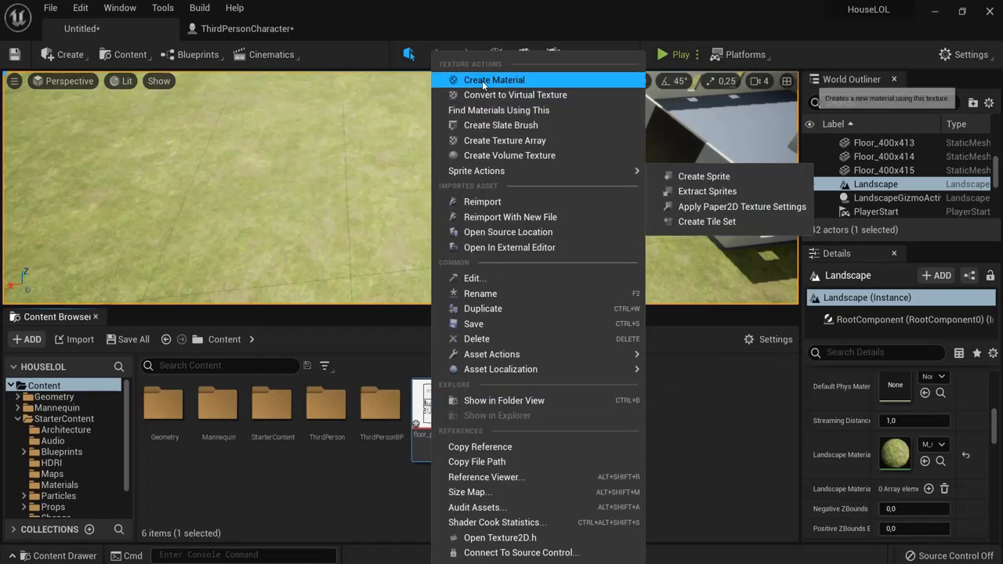
{"action": "left_click", "coordinate": [494, 78]}
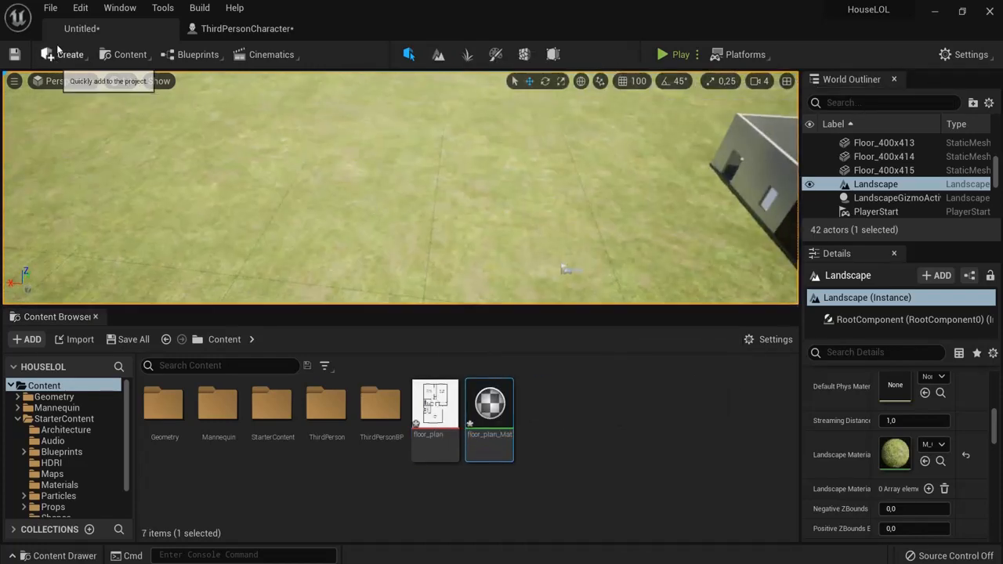
{"action": "left_click", "coordinate": [69, 53]}
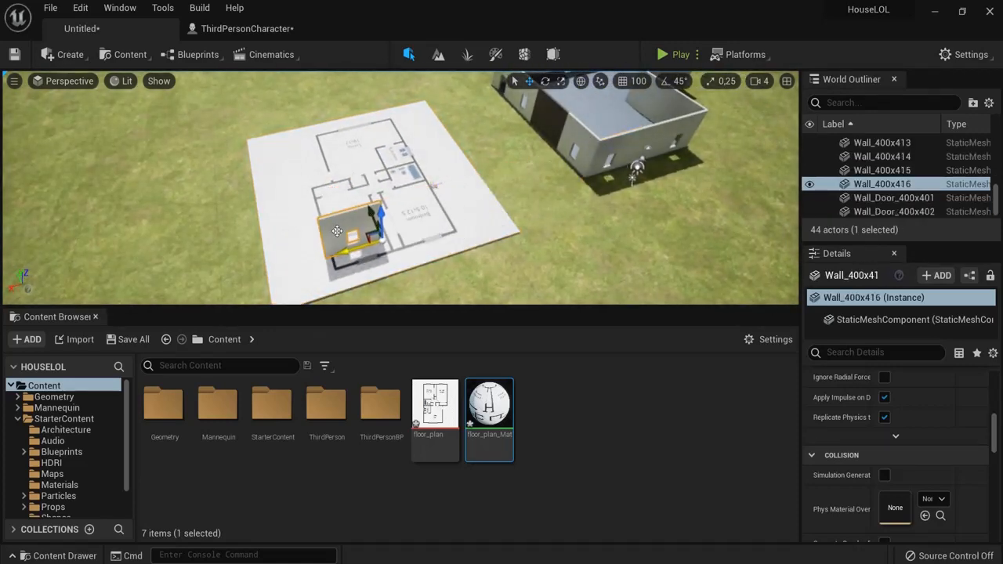
- Align a wall piece with the floor plan and play to walk the character over it
{"action": "left_click_drag", "start_coordinate": [337, 232], "coordinate": [376, 243]}
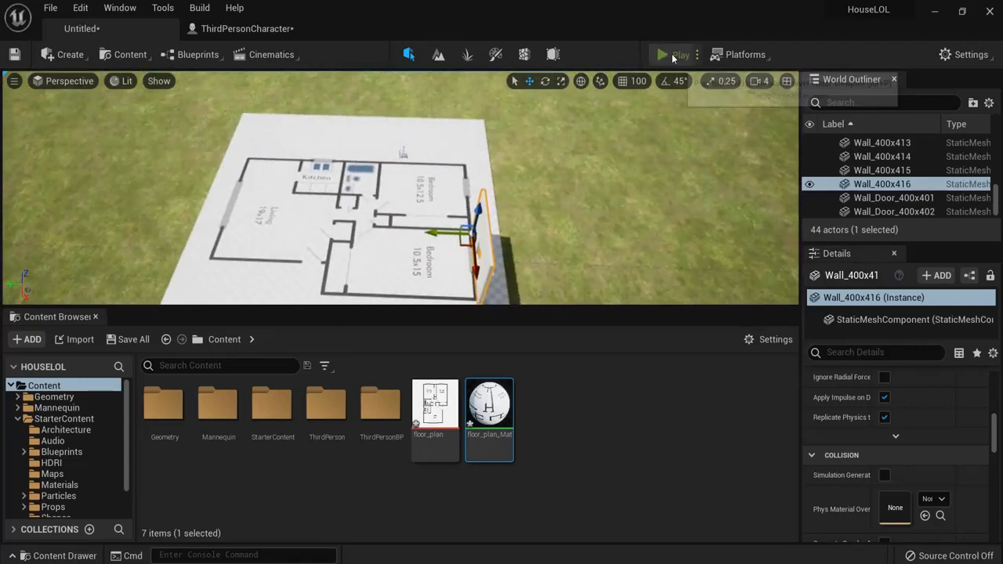
{"action": "left_click", "coordinate": [674, 54]}
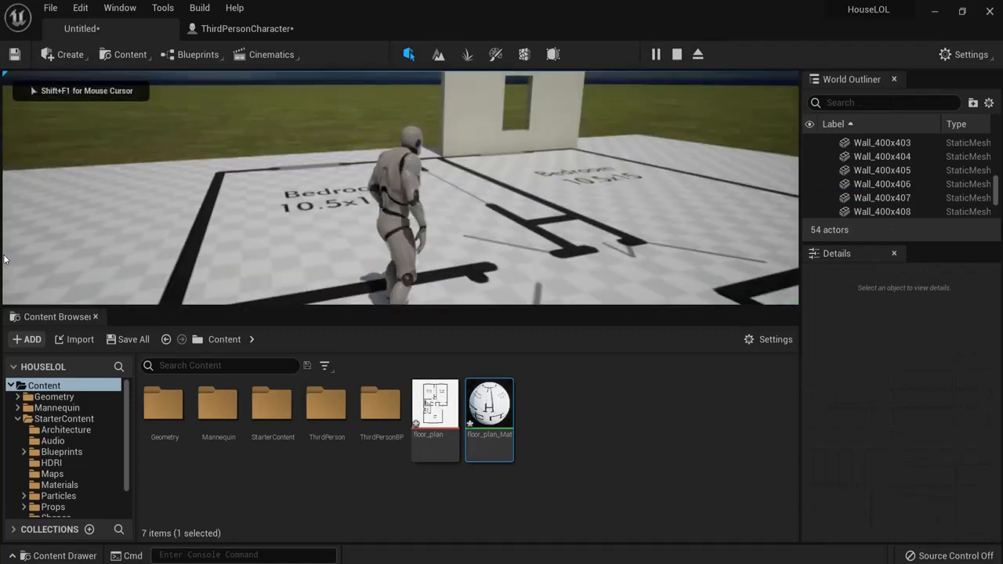